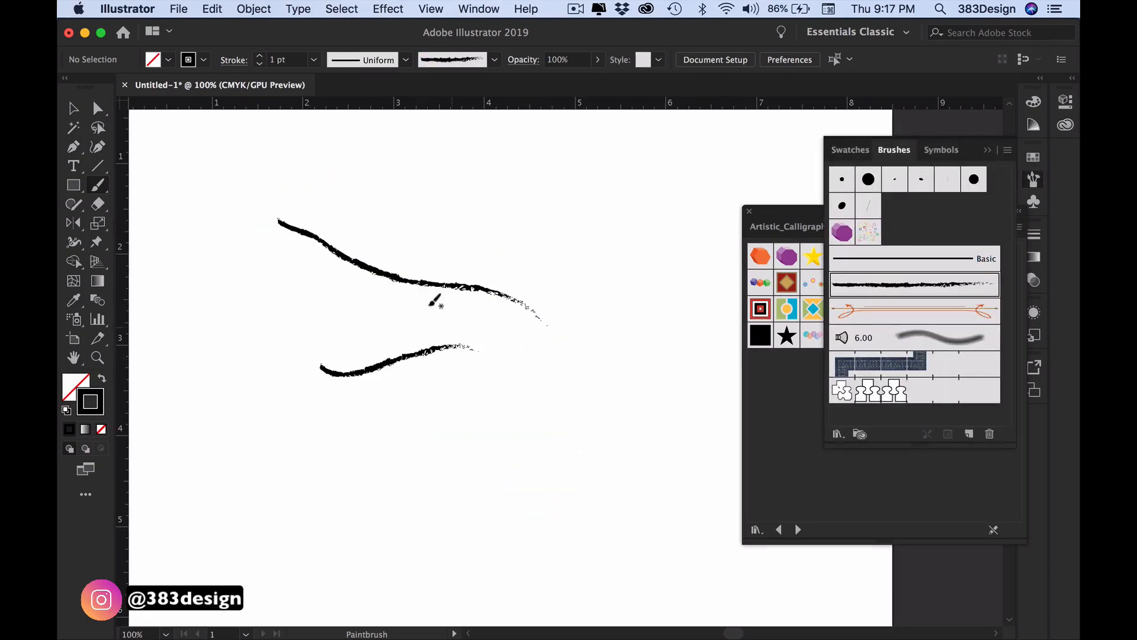
Paint test strokes with a calligraphic, a bristle and a dashed-border library brush
{"action": "left_click", "coordinate": [918, 254]}
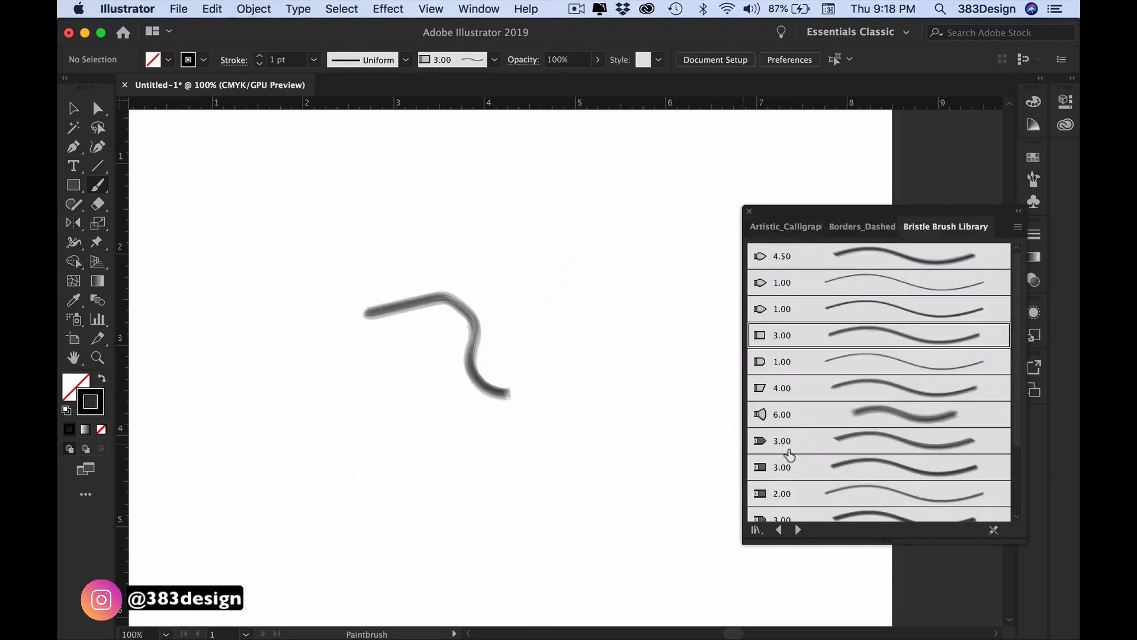
{"action": "left_click", "coordinate": [862, 227]}
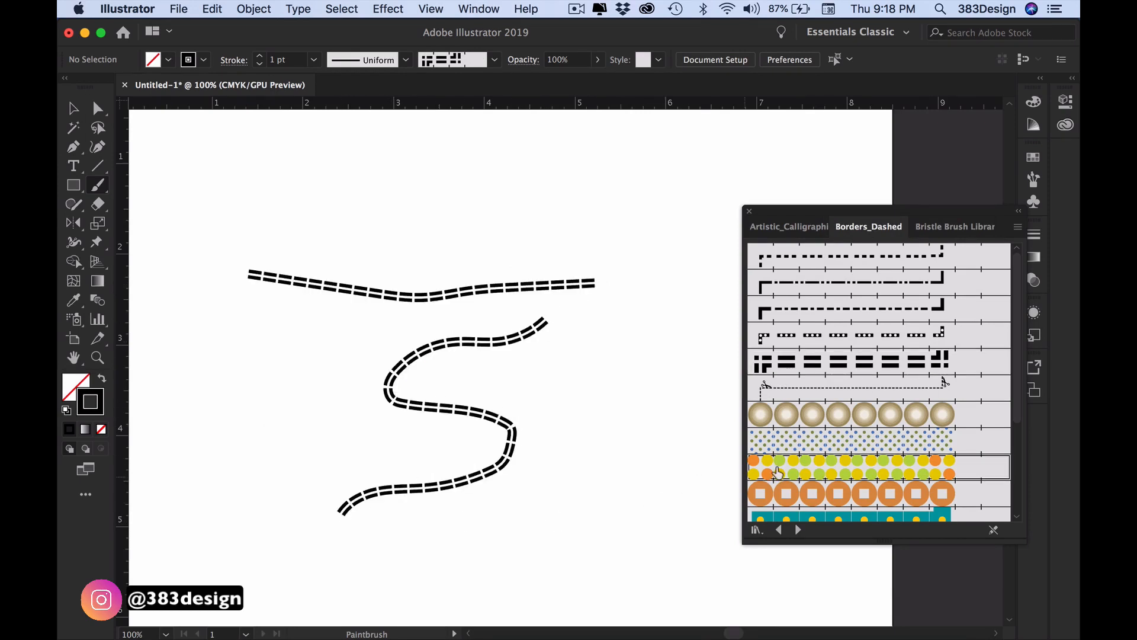
{"action": "left_click", "coordinate": [849, 468]}
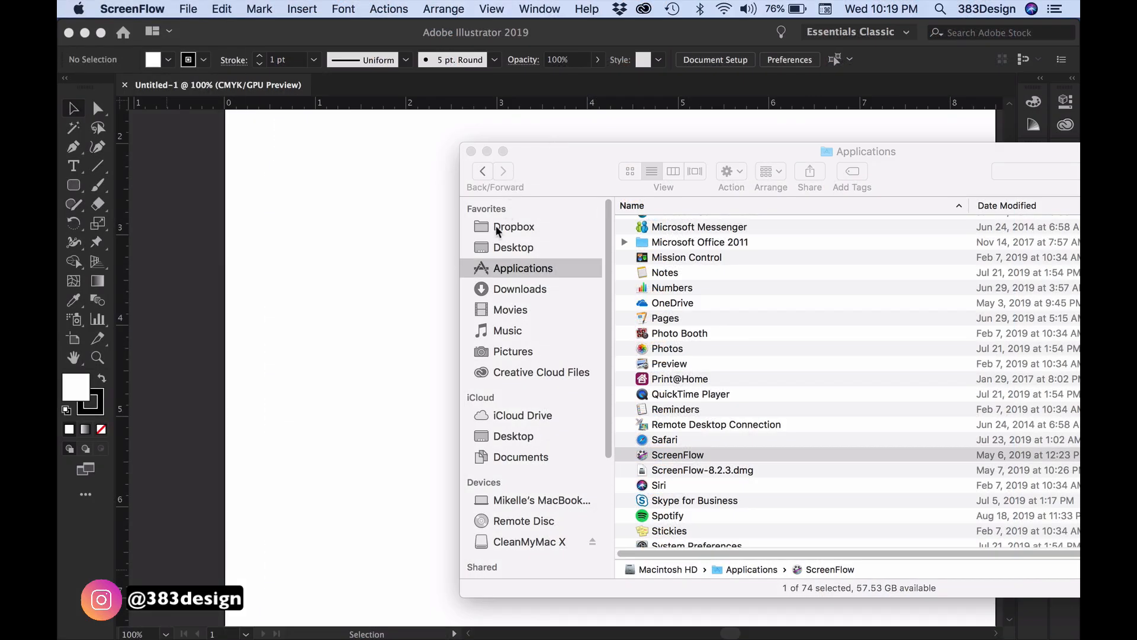
Open the Desktop folder in Finder to locate the zipper photo
{"action": "left_click", "coordinate": [513, 247]}
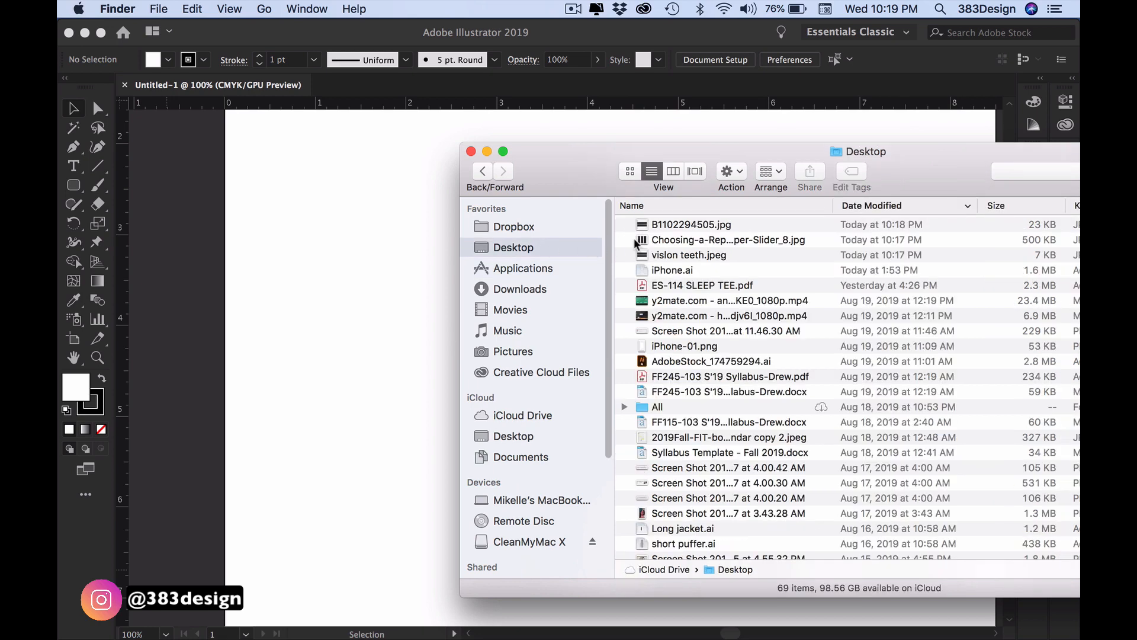
{"action": "mouse_move", "coordinate": [366, 249]}
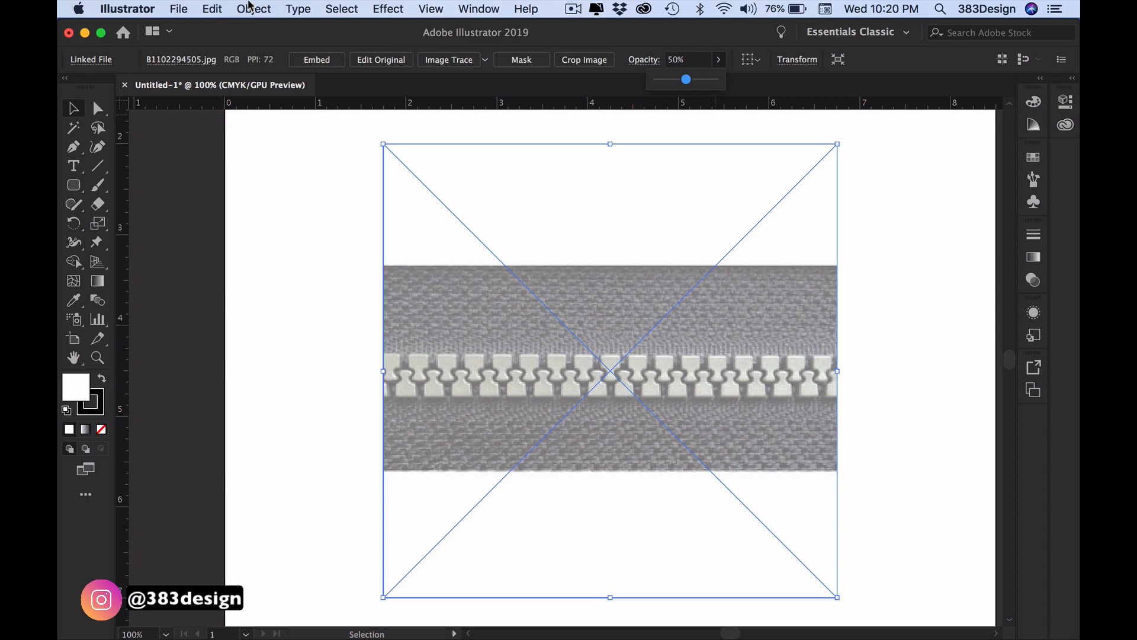
Lock the half-opacity zipper photo with Object > Lock > Selection
{"action": "left_click", "coordinate": [254, 9]}
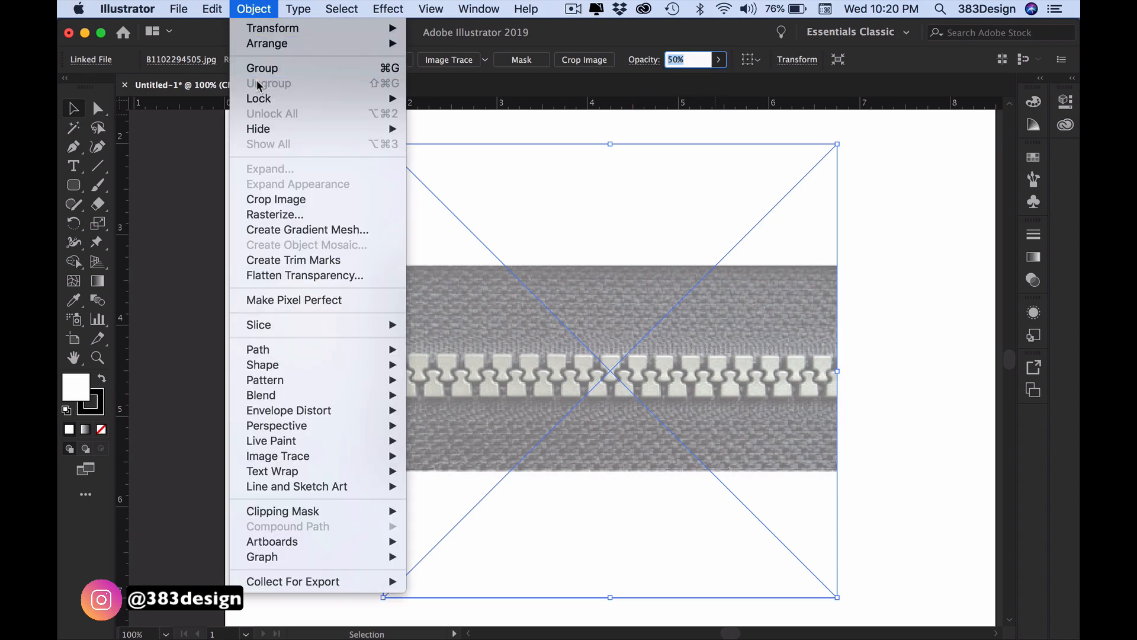
{"action": "mouse_move", "coordinate": [258, 98]}
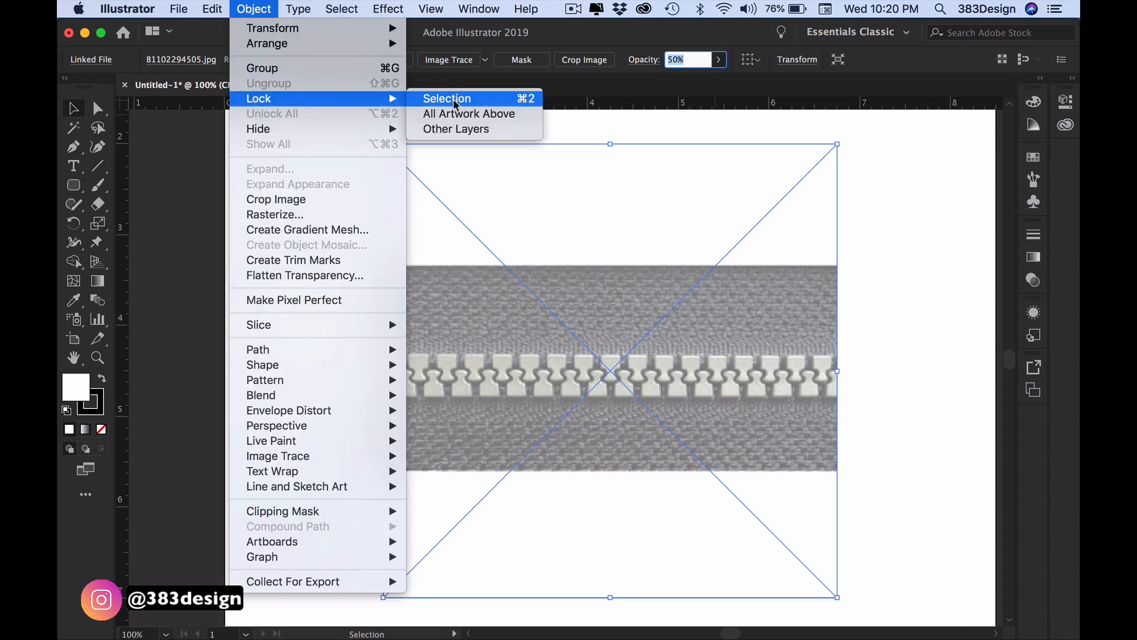
{"action": "left_click", "coordinate": [447, 98]}
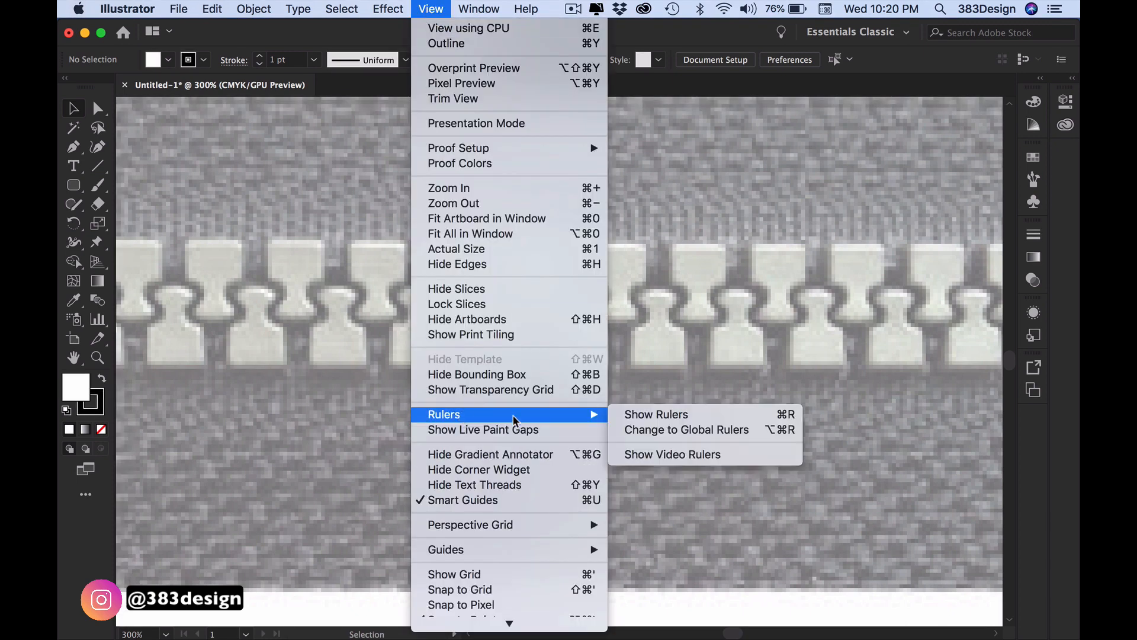
Show rulers, set fill to None and Pen-trace the tooth's left half
{"action": "left_click", "coordinate": [656, 414]}
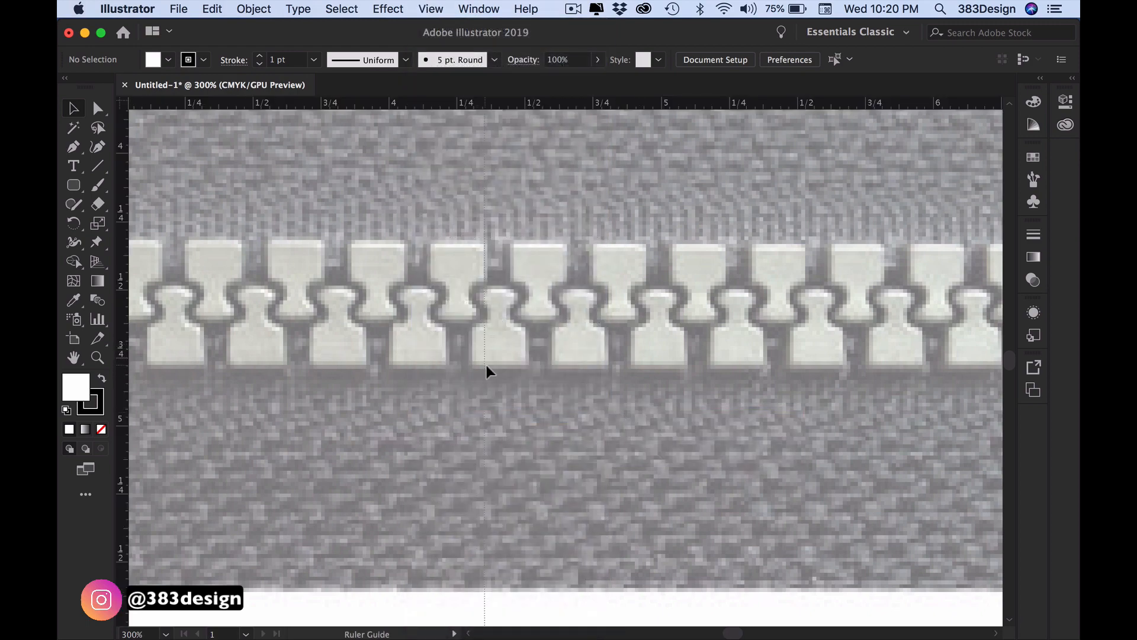
{"action": "mouse_move", "coordinate": [498, 386]}
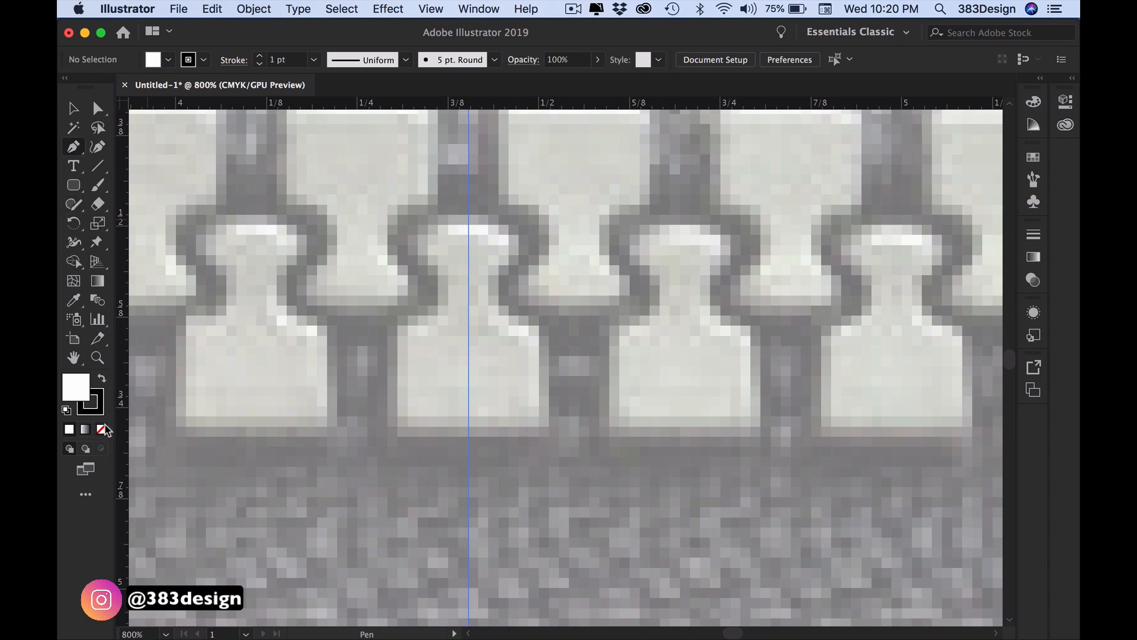
{"action": "left_click", "coordinate": [101, 429]}
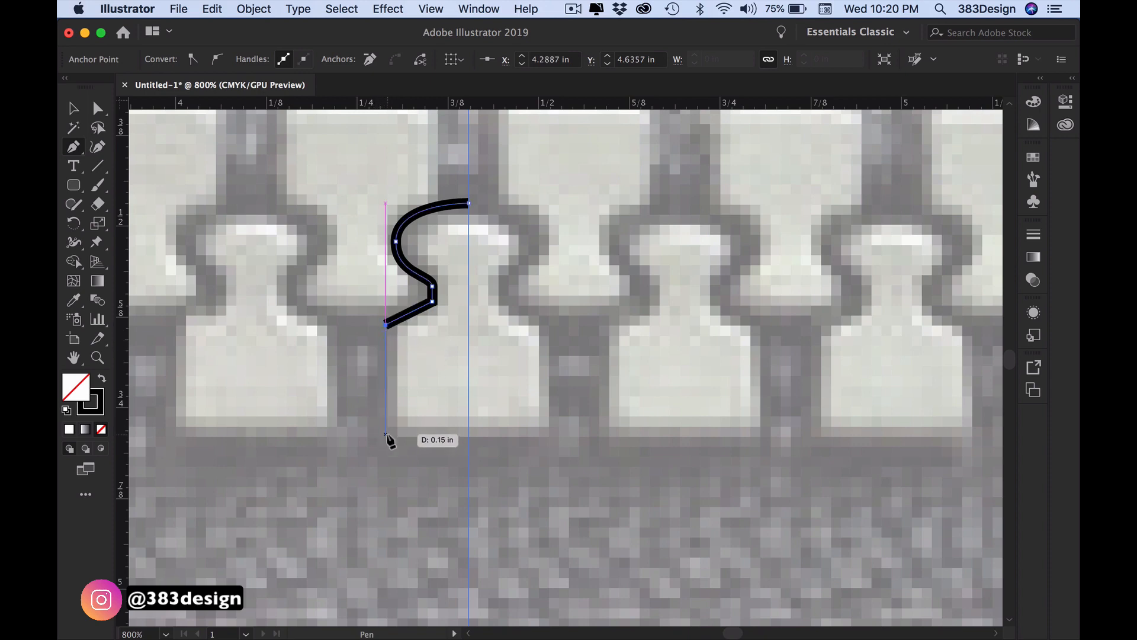
{"action": "left_click", "coordinate": [468, 437]}
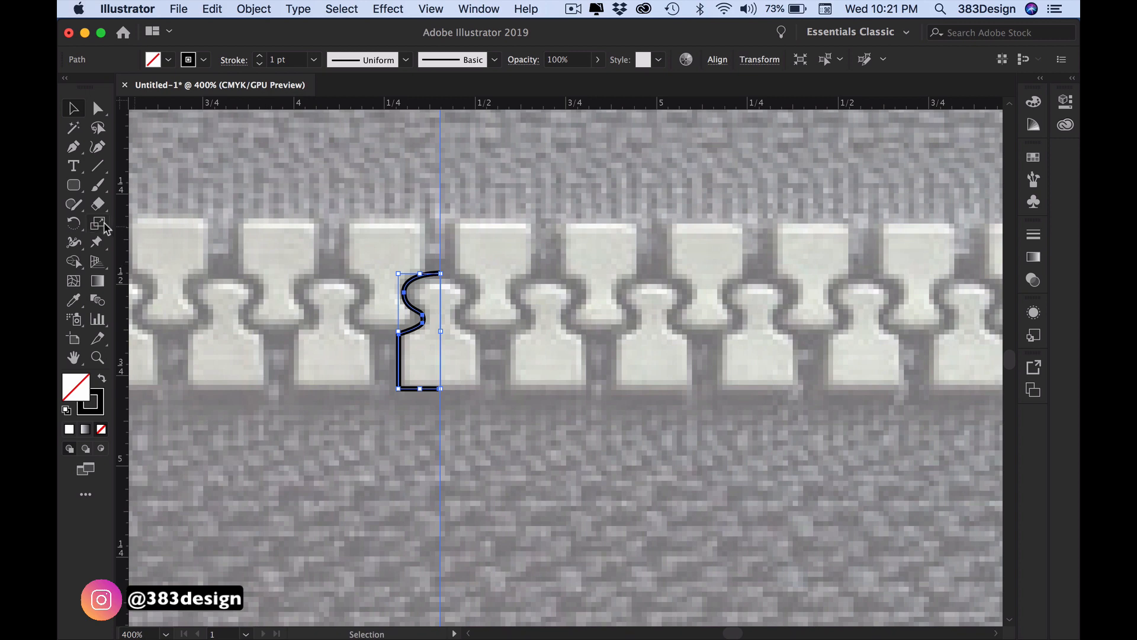
Reflect a vertical copy of the half tooth across the guide with the Reflect tool
{"action": "left_click", "coordinate": [98, 223]}
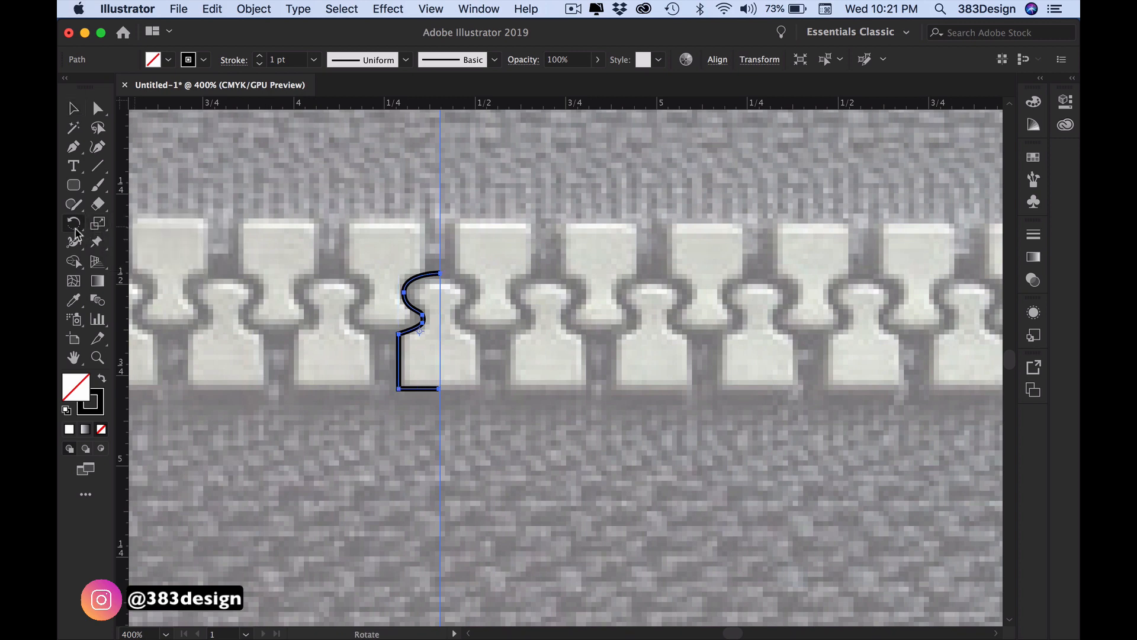
{"action": "left_click", "coordinate": [74, 224]}
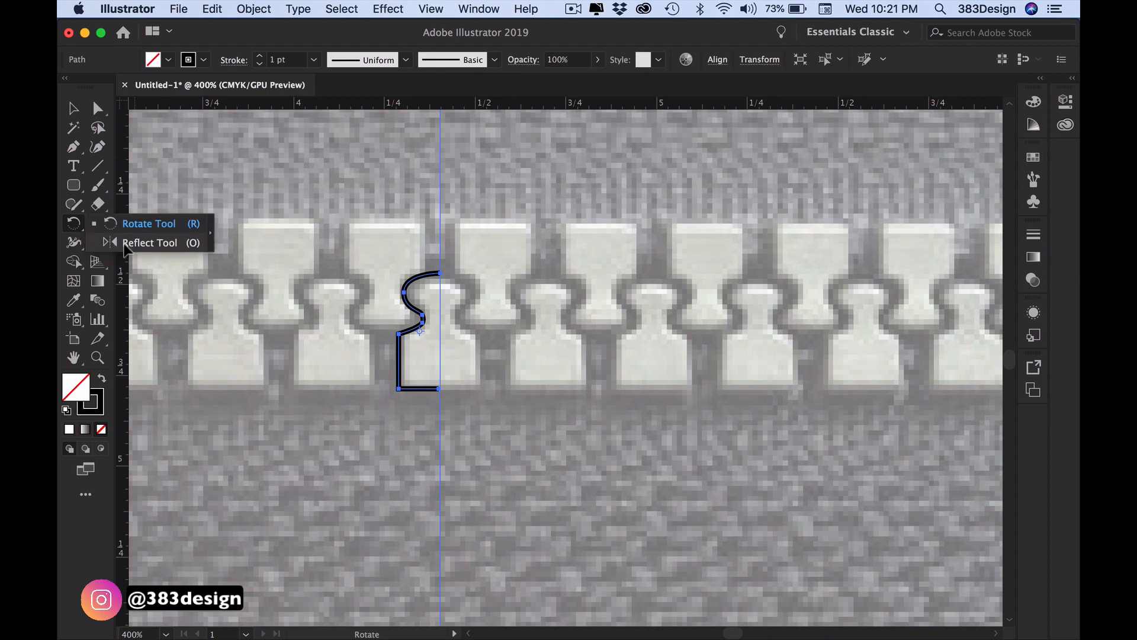
{"action": "left_click", "coordinate": [150, 242]}
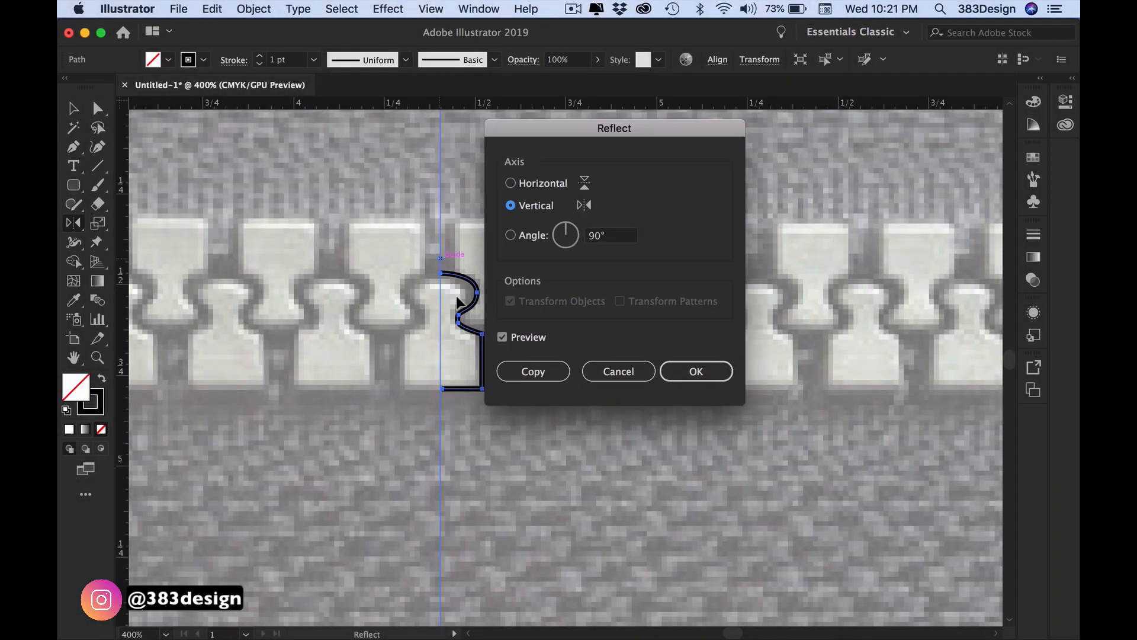
{"action": "left_click", "coordinate": [695, 370]}
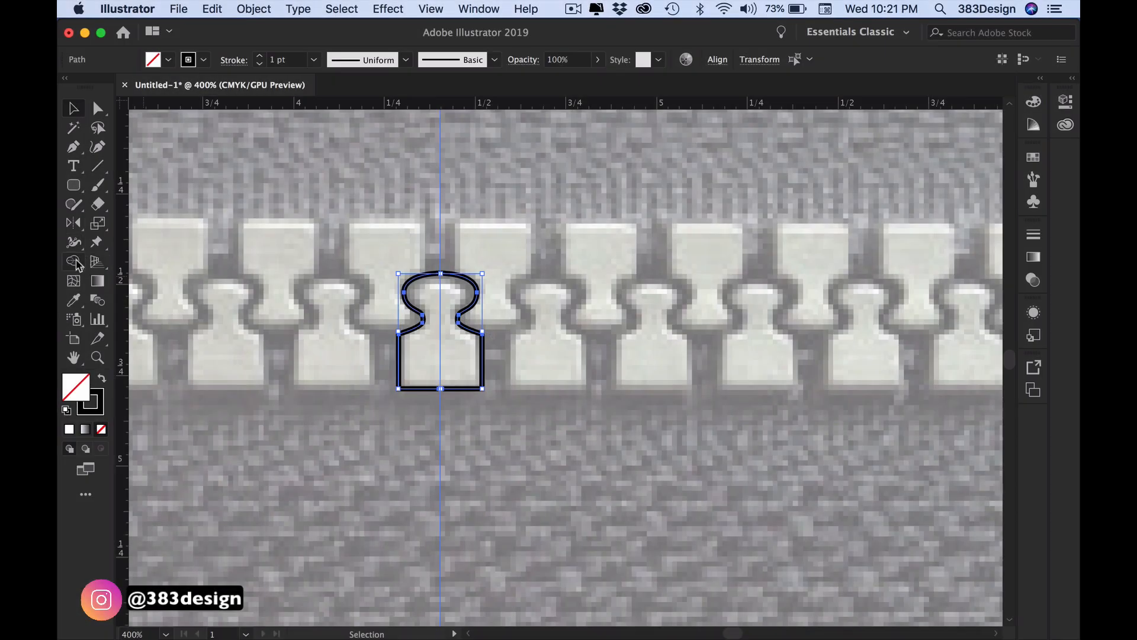
Merge both tooth halves into one shape with the Shape Builder tool
{"action": "left_click", "coordinate": [72, 261]}
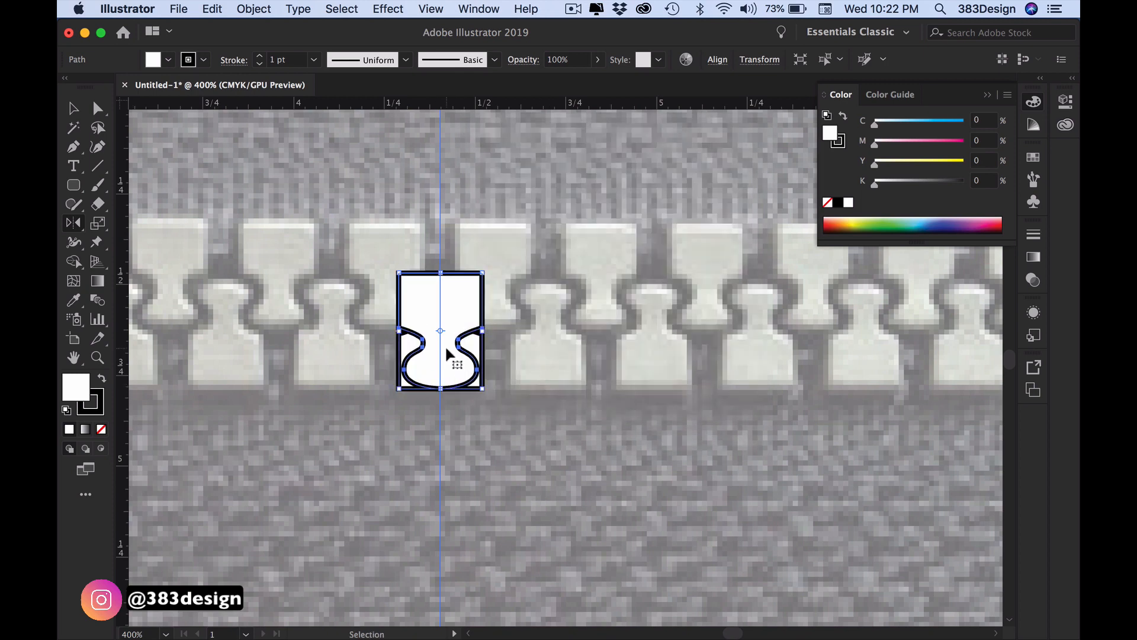
{"action": "left_click_drag", "start_coordinate": [440, 330], "coordinate": [441, 281]}
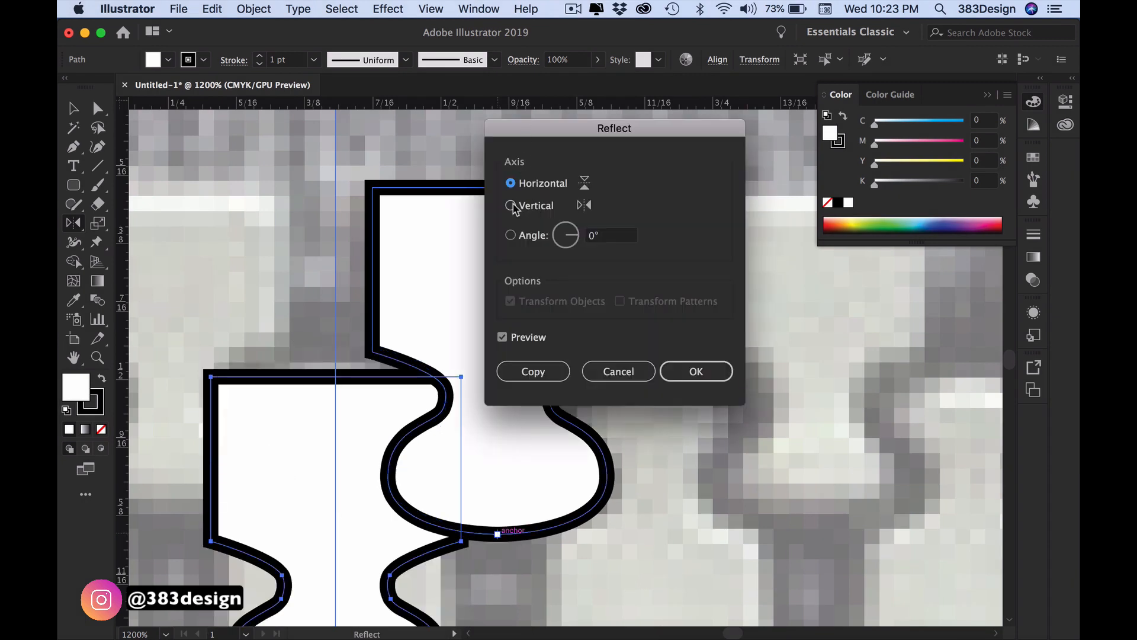
Make a horizontally reflected copy of the tooth to interlock with the original
{"action": "left_click", "coordinate": [532, 371]}
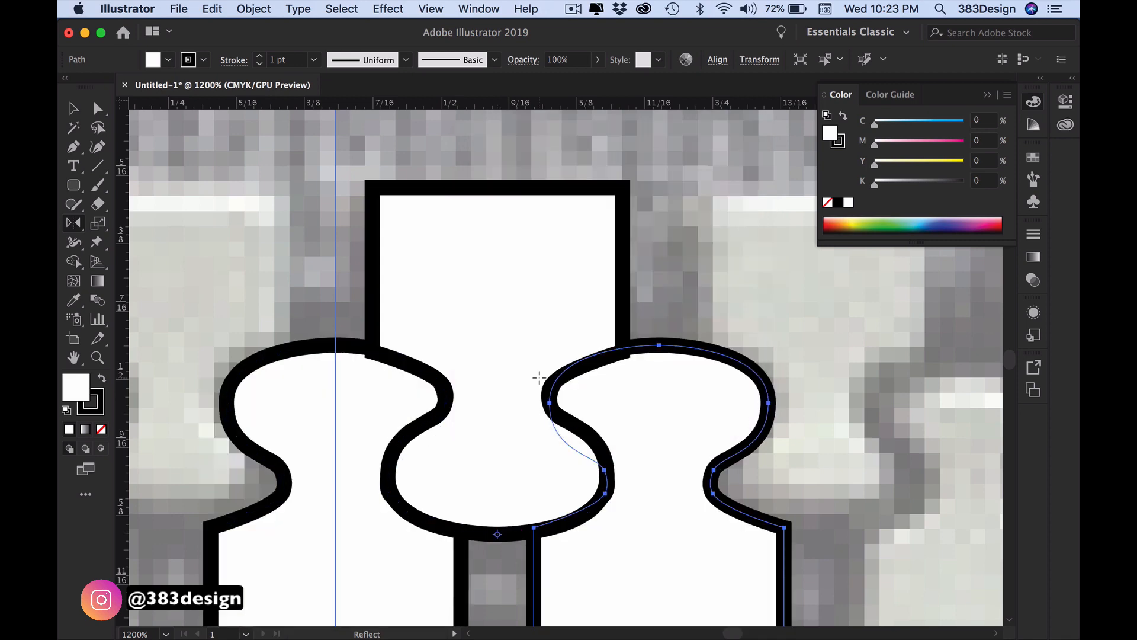
{"action": "mouse_move", "coordinate": [297, 119]}
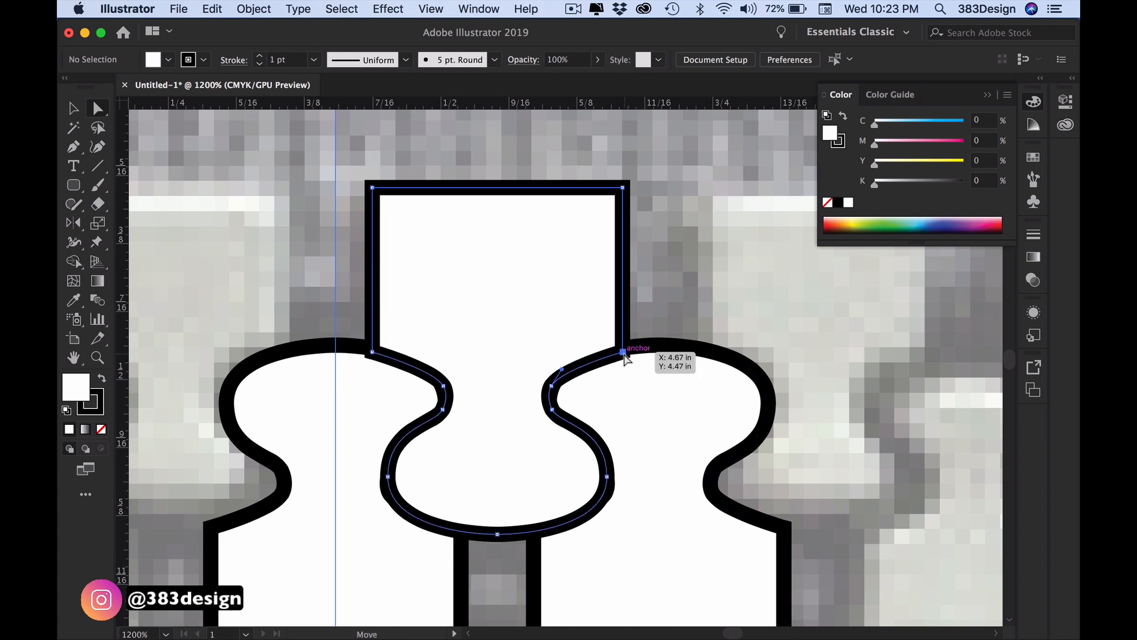
{"action": "left_click", "coordinate": [625, 355]}
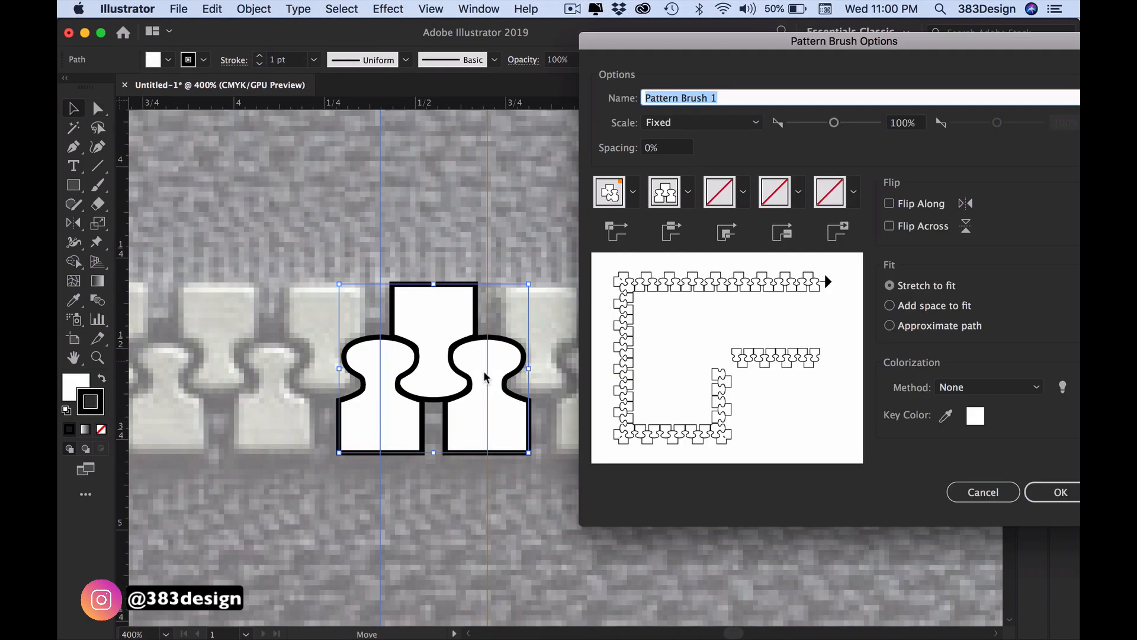
Confirm Pattern Brush Options to save the three-tooth unit as a brush
{"action": "left_click", "coordinate": [1060, 491]}
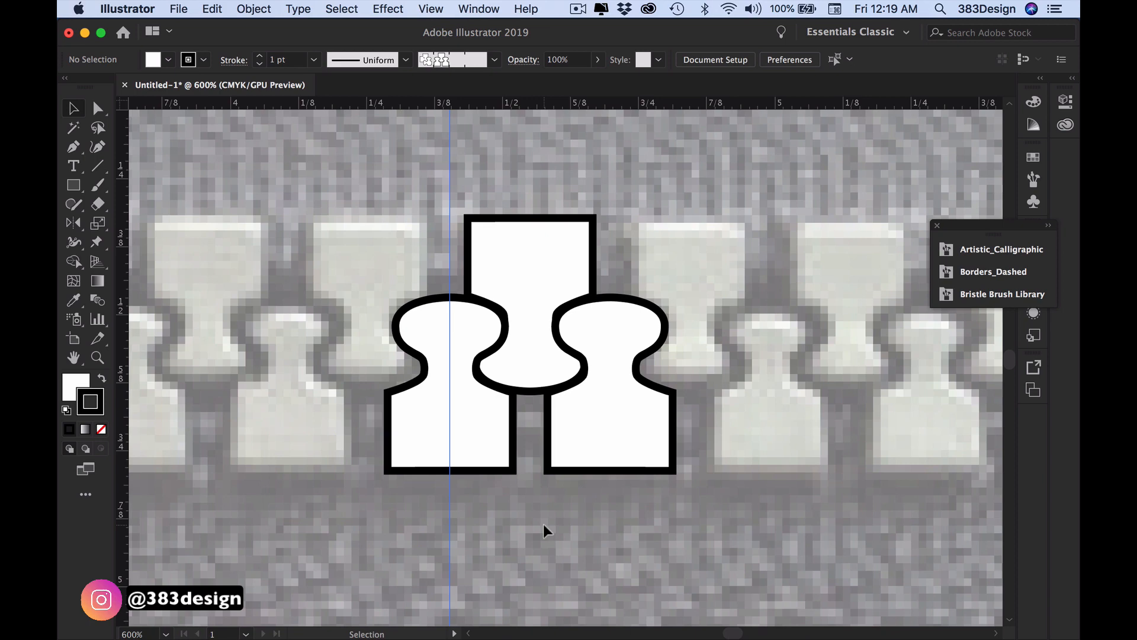
{"action": "mouse_move", "coordinate": [328, 380]}
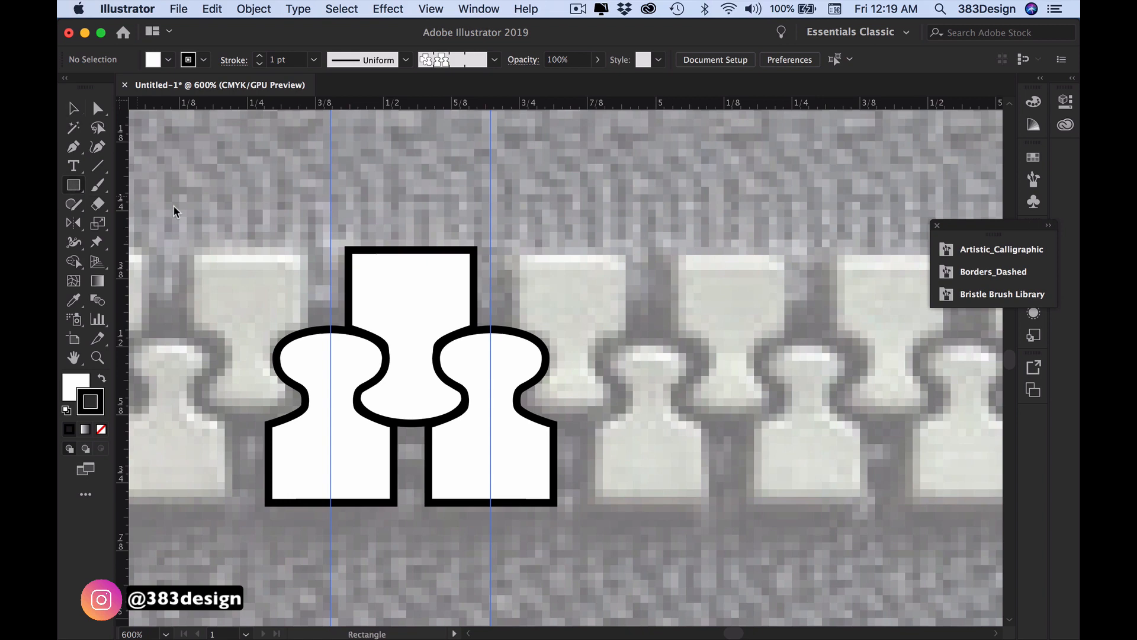
{"action": "mouse_move", "coordinate": [331, 228]}
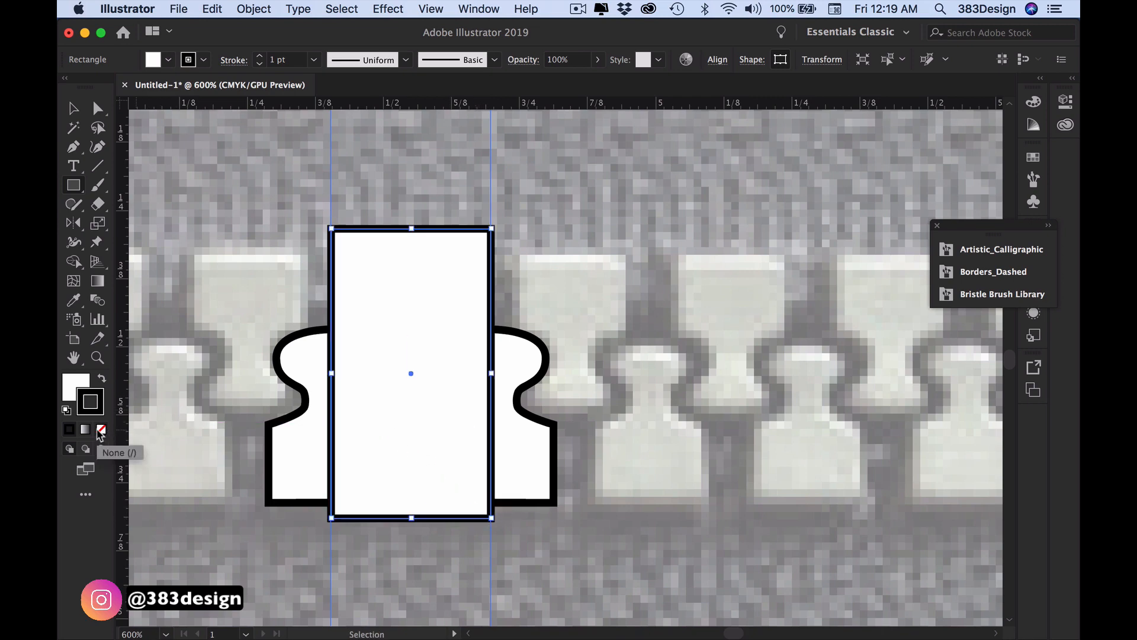
Set the rectangle's fill and stroke to None and send it to the back
{"action": "left_click", "coordinate": [101, 429]}
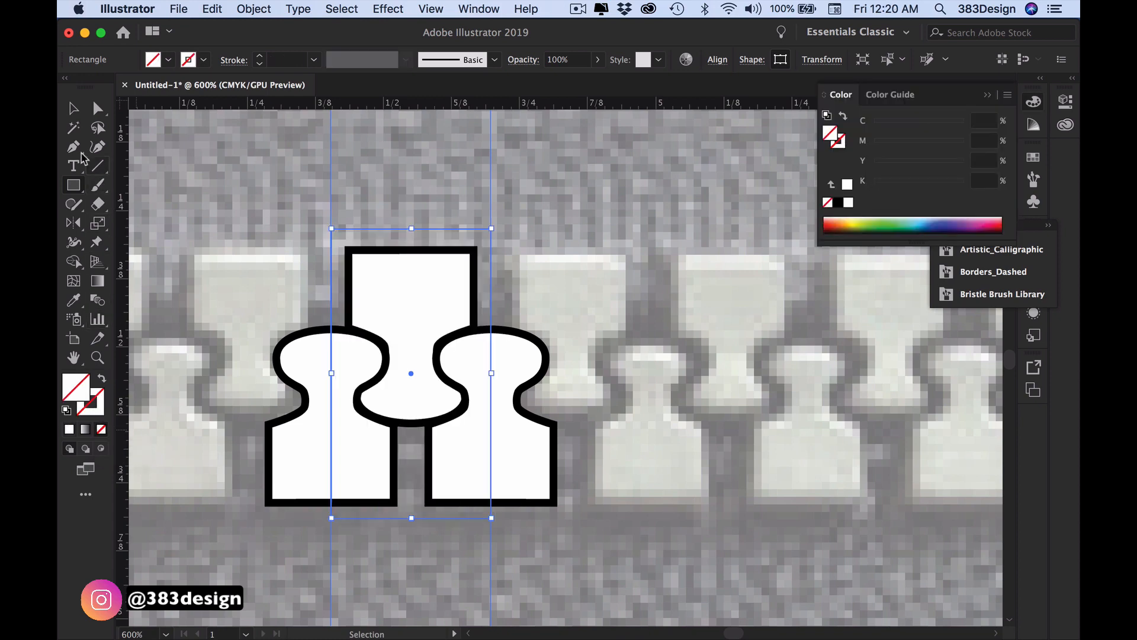
{"action": "right_click", "coordinate": [411, 326]}
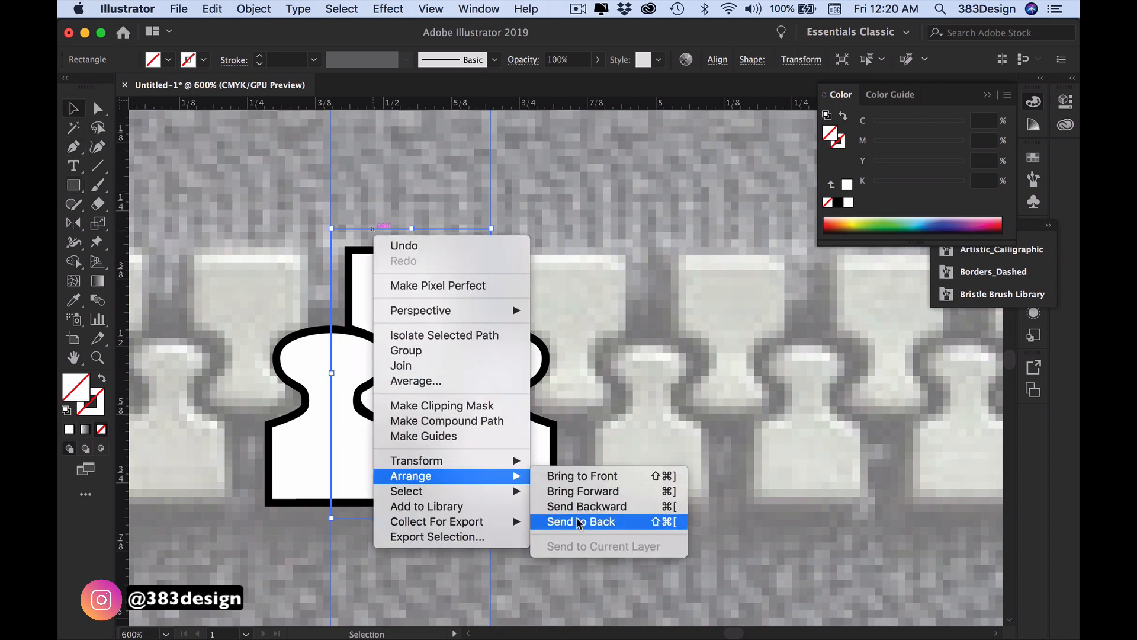
{"action": "left_click", "coordinate": [580, 521]}
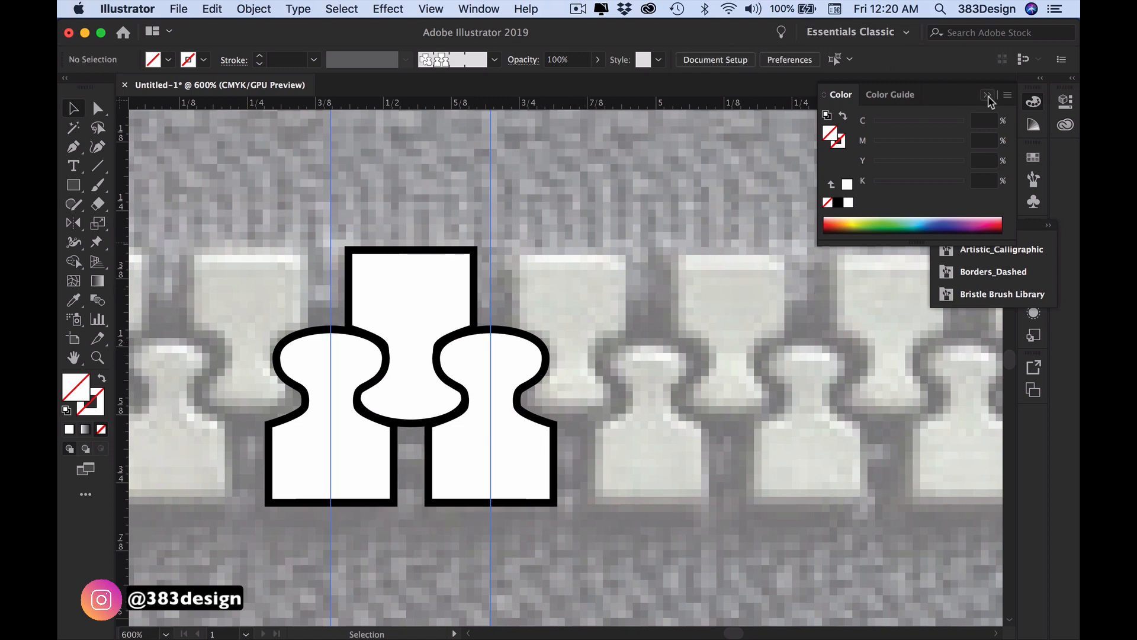
Create a pattern brush named 'Zipper Brush' with Hue Shift colorization
{"action": "left_click", "coordinate": [989, 95]}
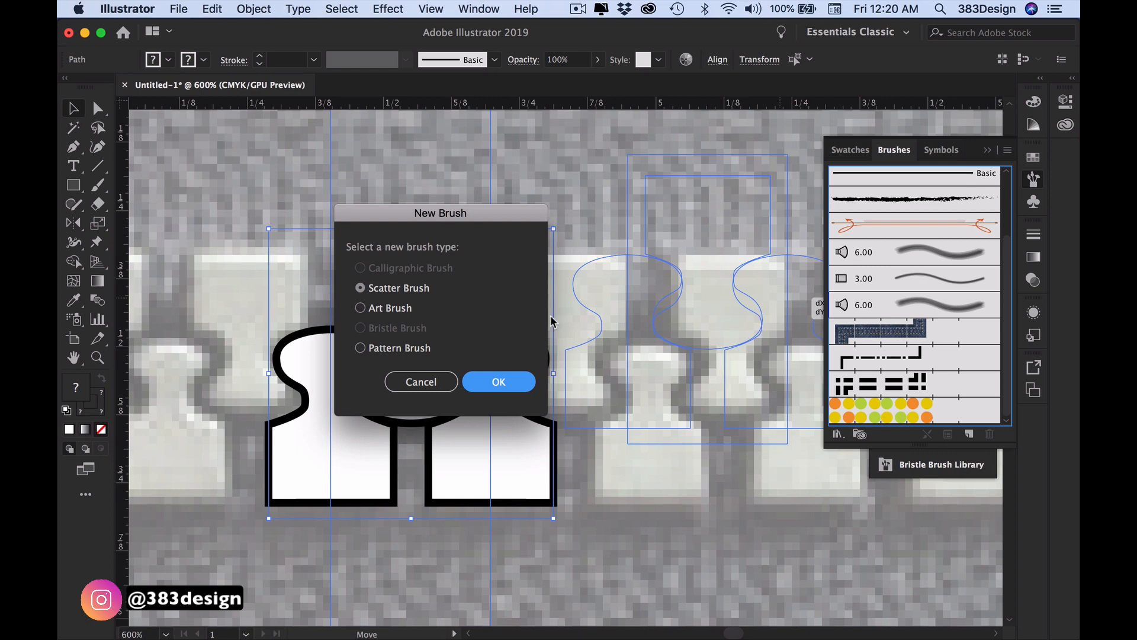
{"action": "left_click", "coordinate": [498, 381]}
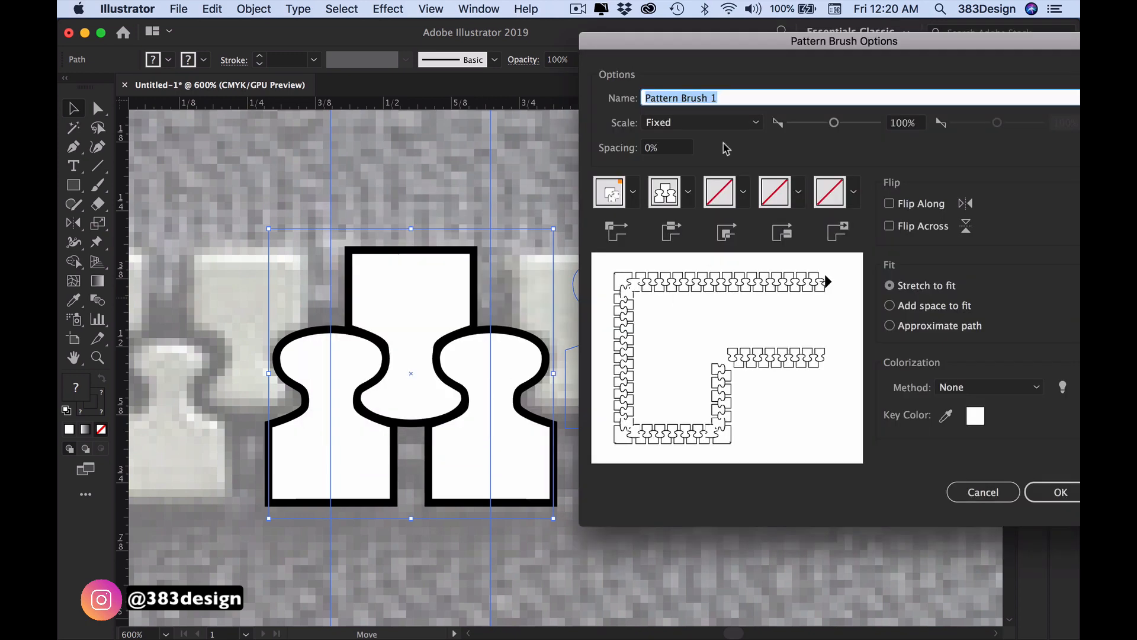
{"action": "type", "text": "Zipper"}
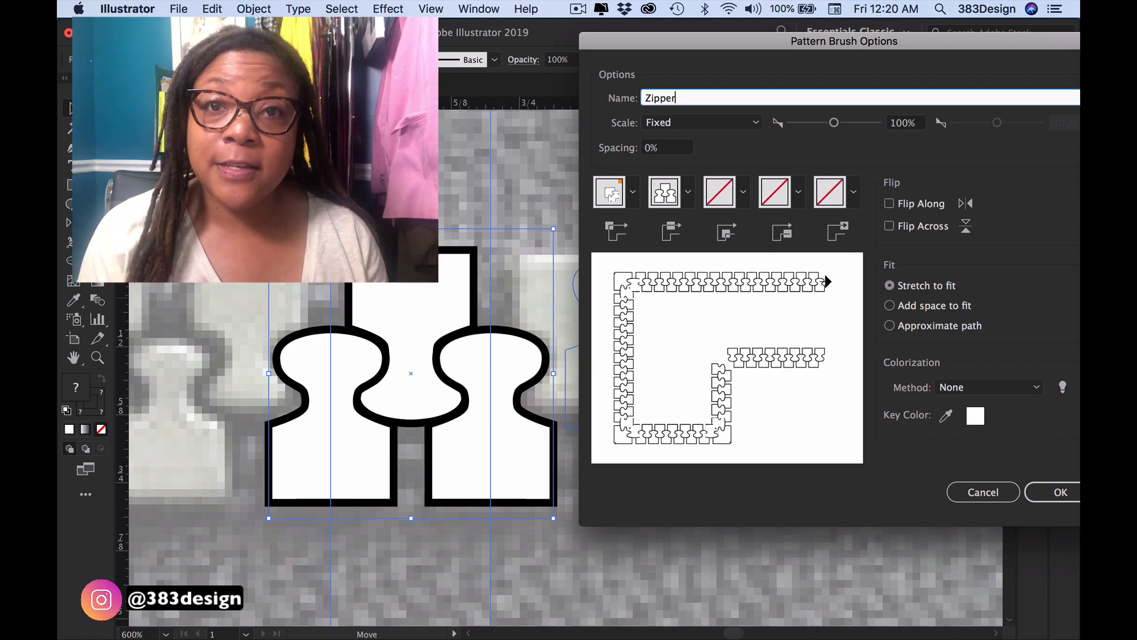
{"action": "left_click", "coordinate": [988, 387]}
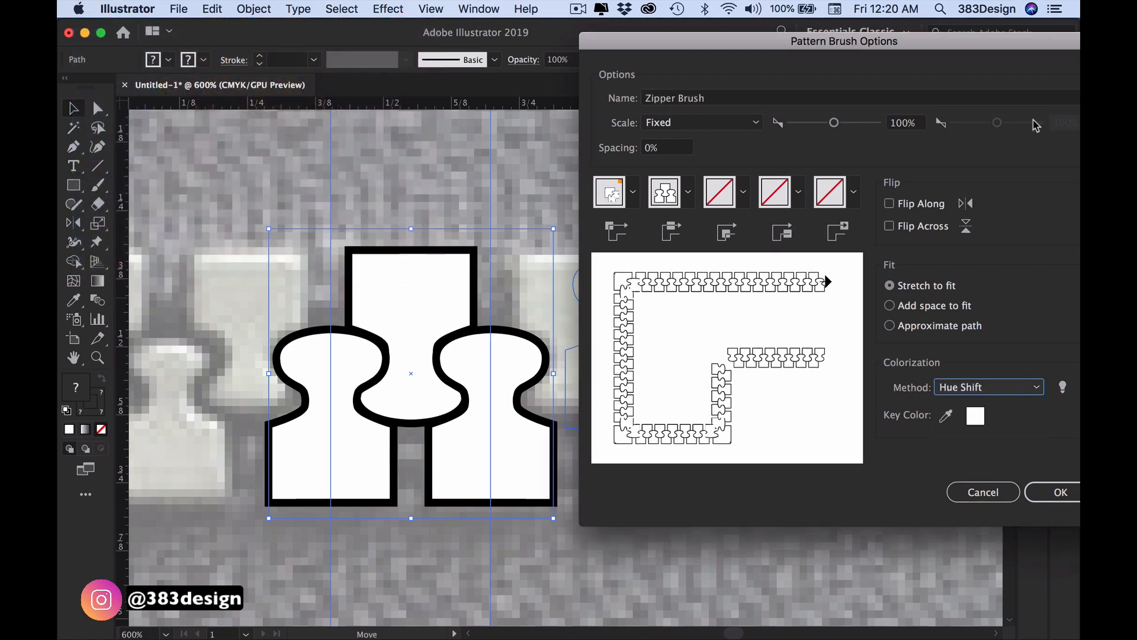
{"action": "left_click", "coordinate": [1059, 491]}
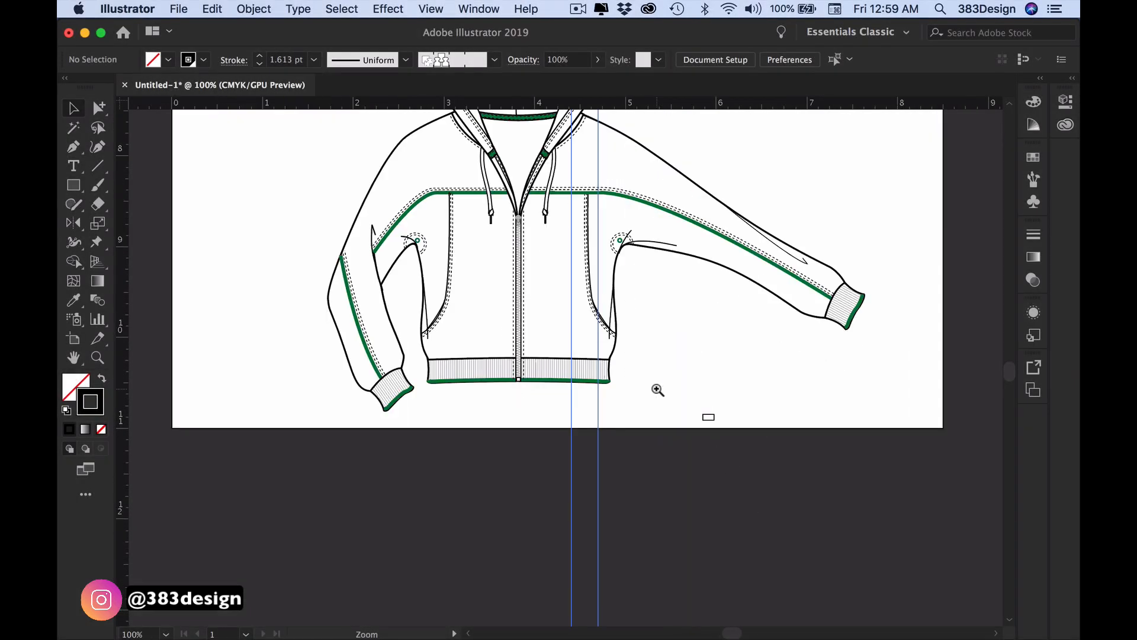
Zoom in on the hooded jacket's centre-front zipper between the drawstrings
{"action": "left_click", "coordinate": [659, 390]}
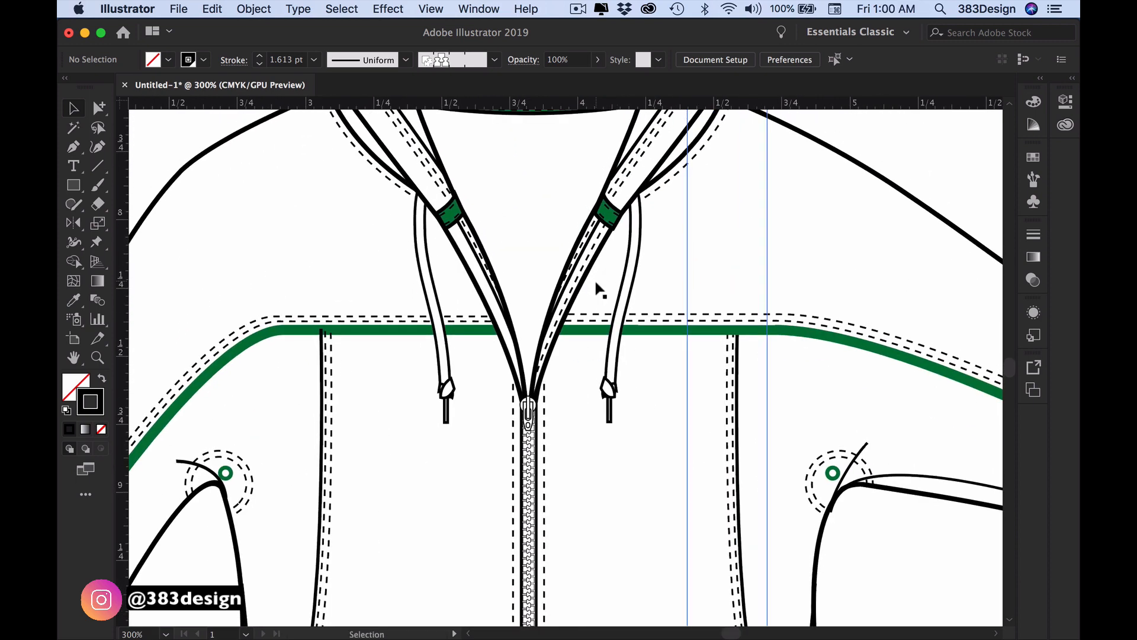
{"action": "mouse_move", "coordinate": [963, 174]}
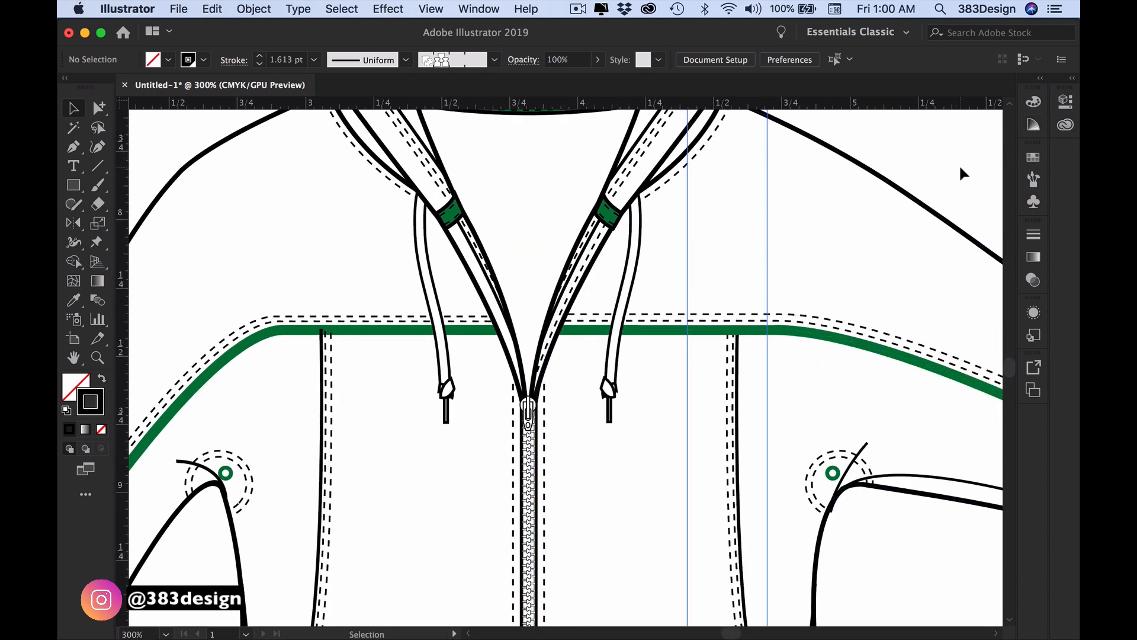
{"action": "mouse_move", "coordinate": [936, 177]}
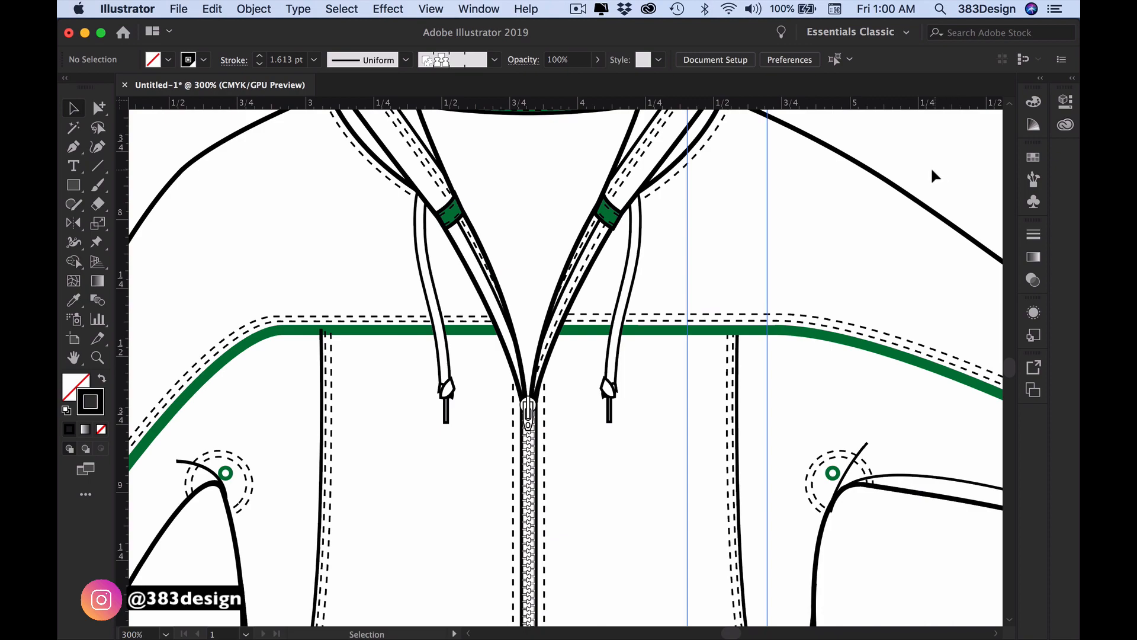
{"action": "mouse_move", "coordinate": [833, 140]}
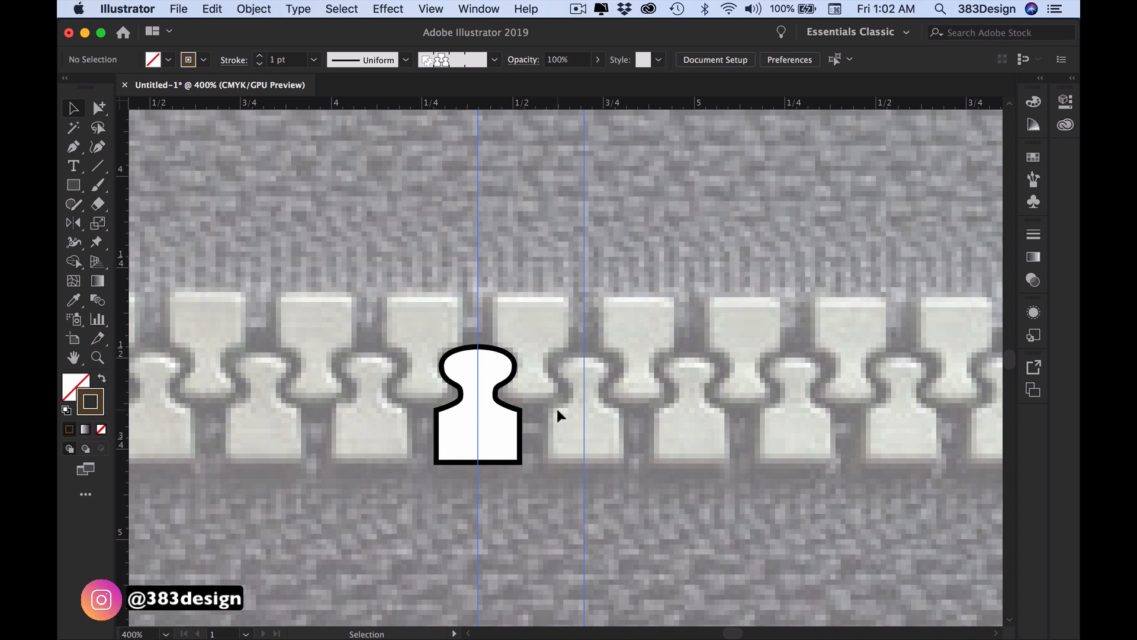
{"action": "mouse_move", "coordinate": [190, 336]}
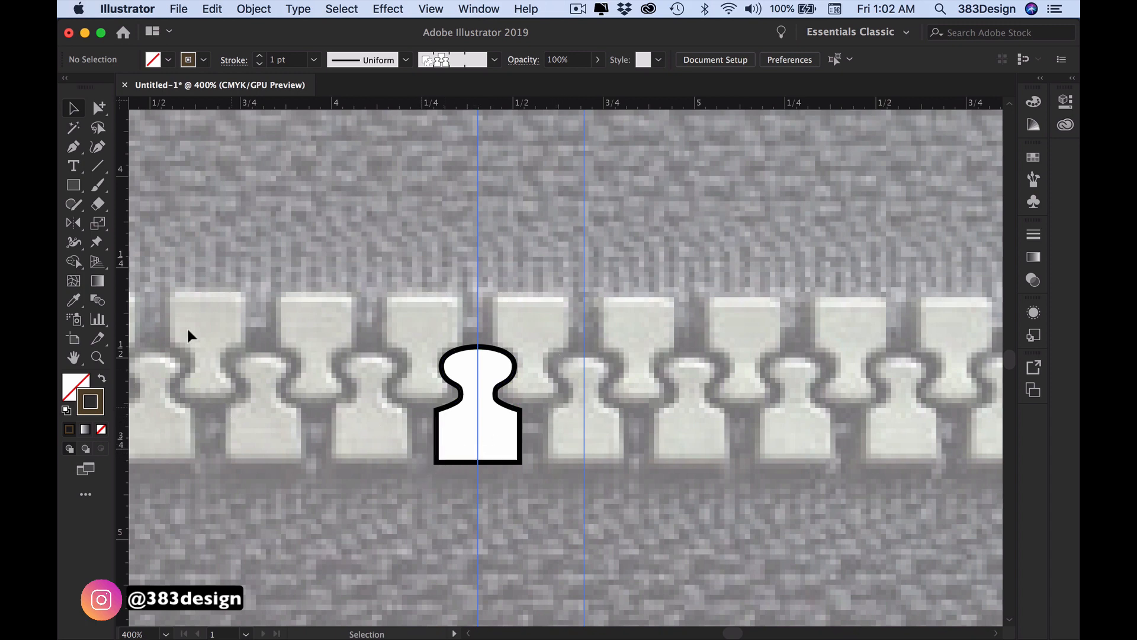
Draw a no-fill, no-stroke bounding rectangle around the single tooth, behind it
{"action": "left_click", "coordinate": [73, 184]}
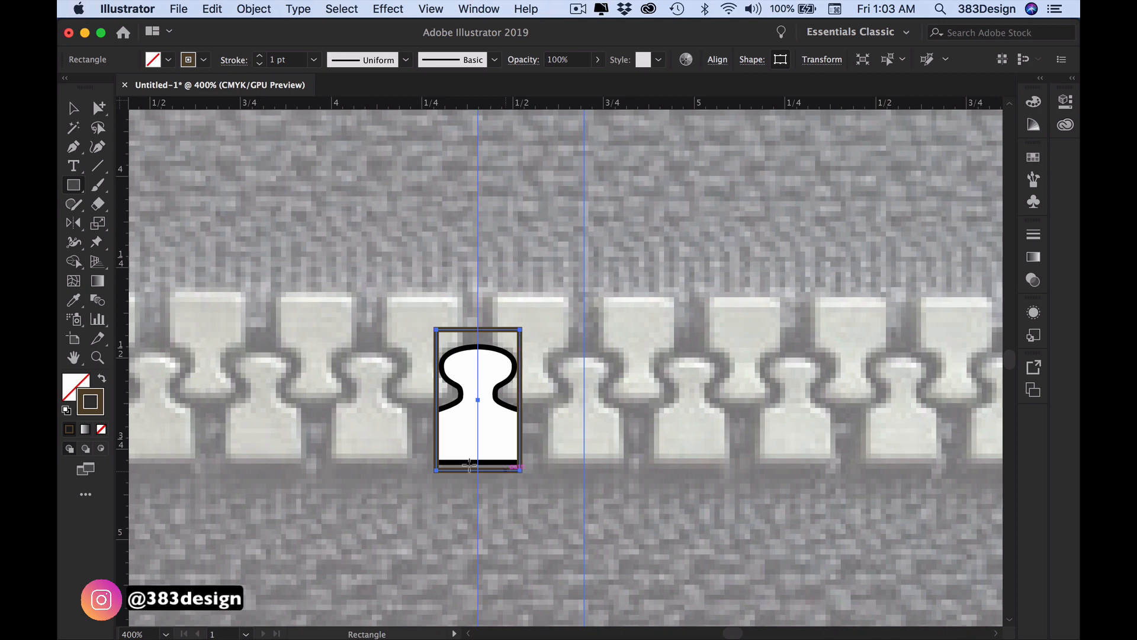
{"action": "left_click", "coordinate": [100, 430]}
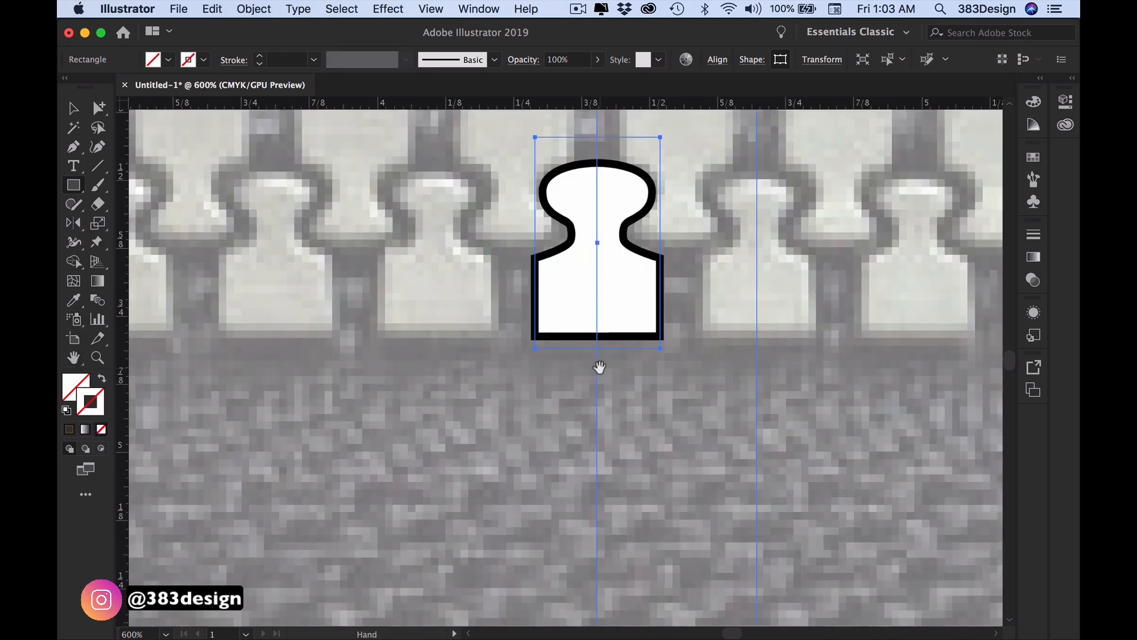
{"action": "left_click", "coordinate": [597, 348]}
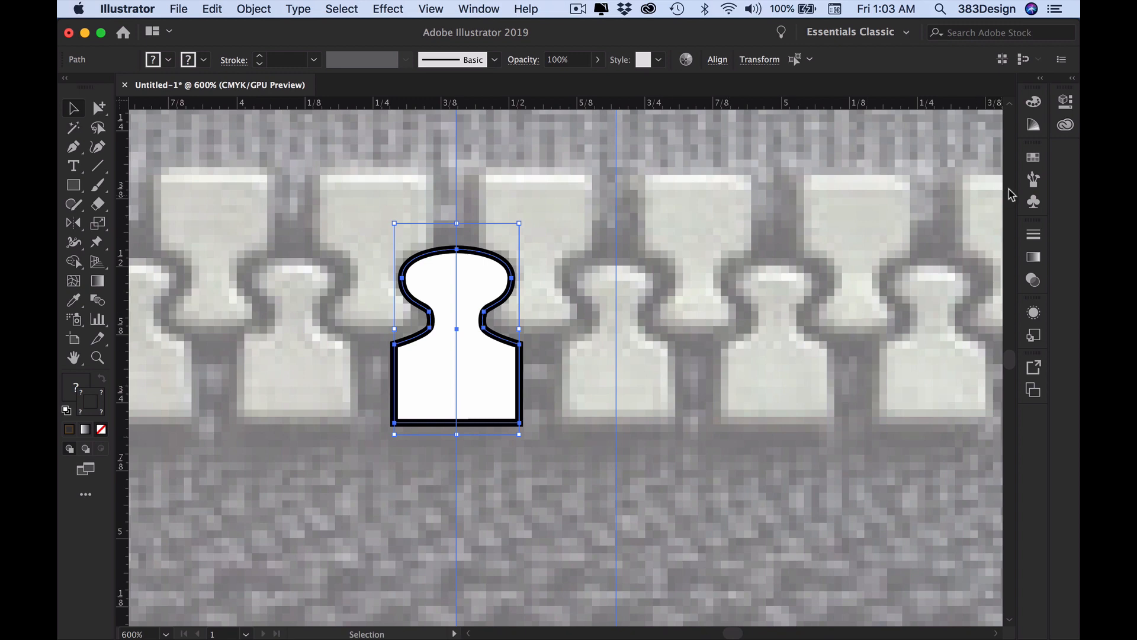
Save the single tooth as a new Pattern Brush with Hue Shift colorization
{"action": "left_click", "coordinate": [1034, 179]}
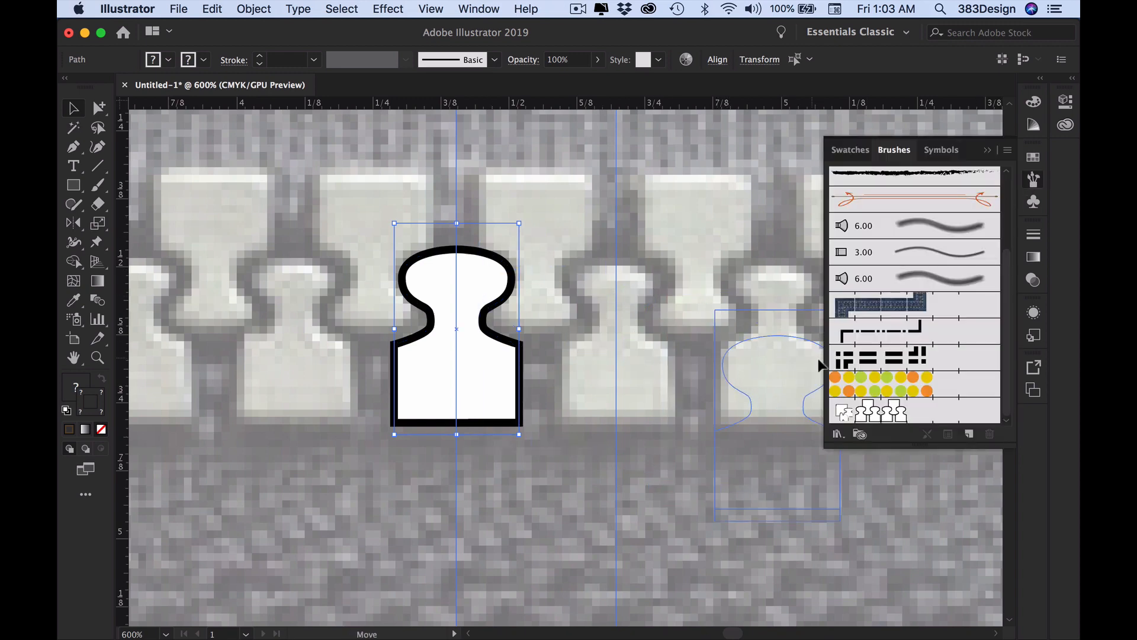
{"action": "left_click", "coordinate": [970, 433]}
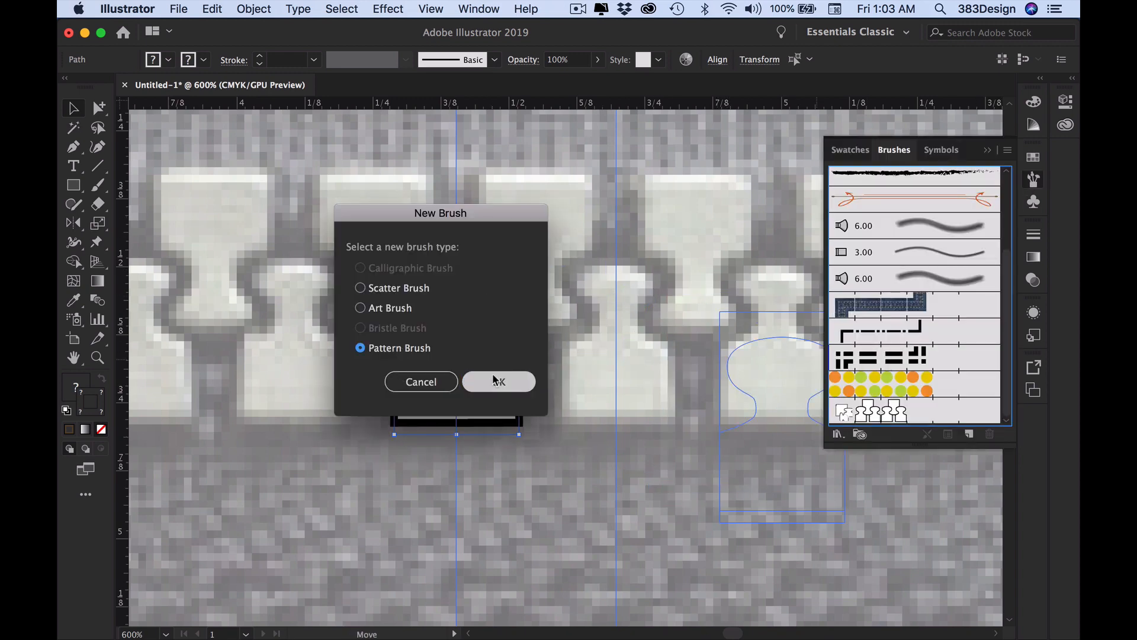
{"action": "left_click", "coordinate": [498, 381]}
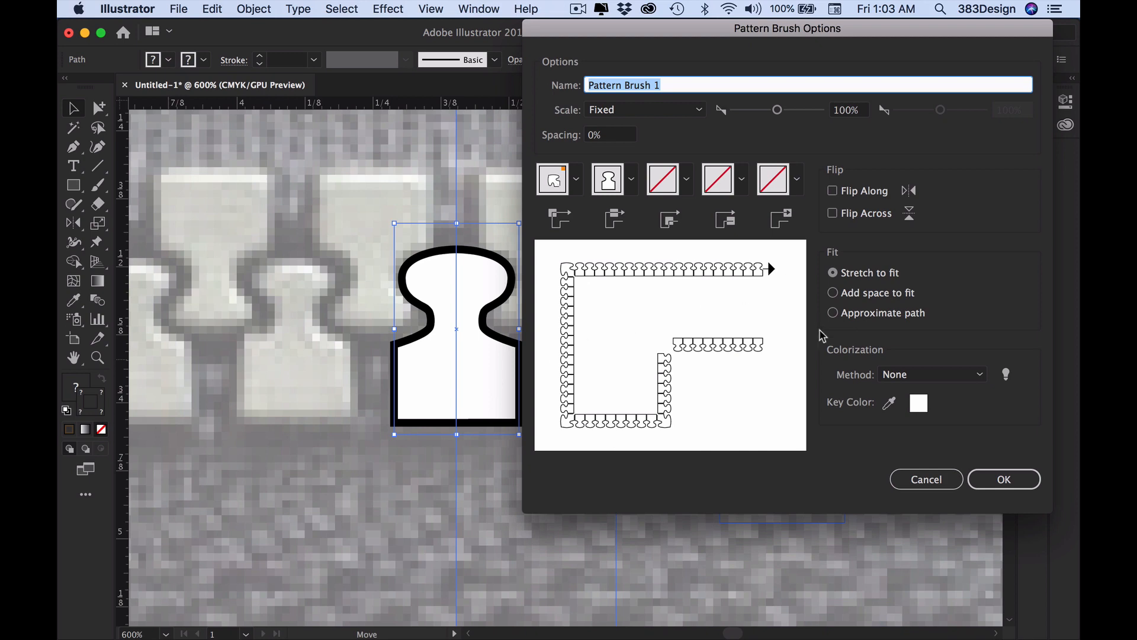
{"action": "left_click", "coordinate": [932, 375]}
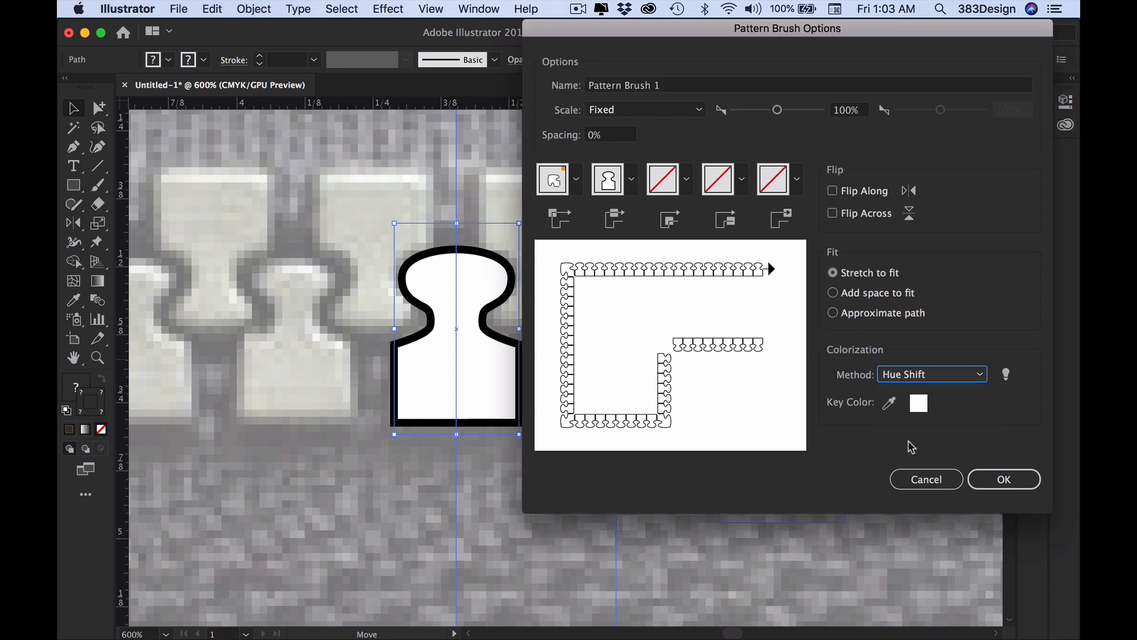
{"action": "left_click", "coordinate": [1004, 479]}
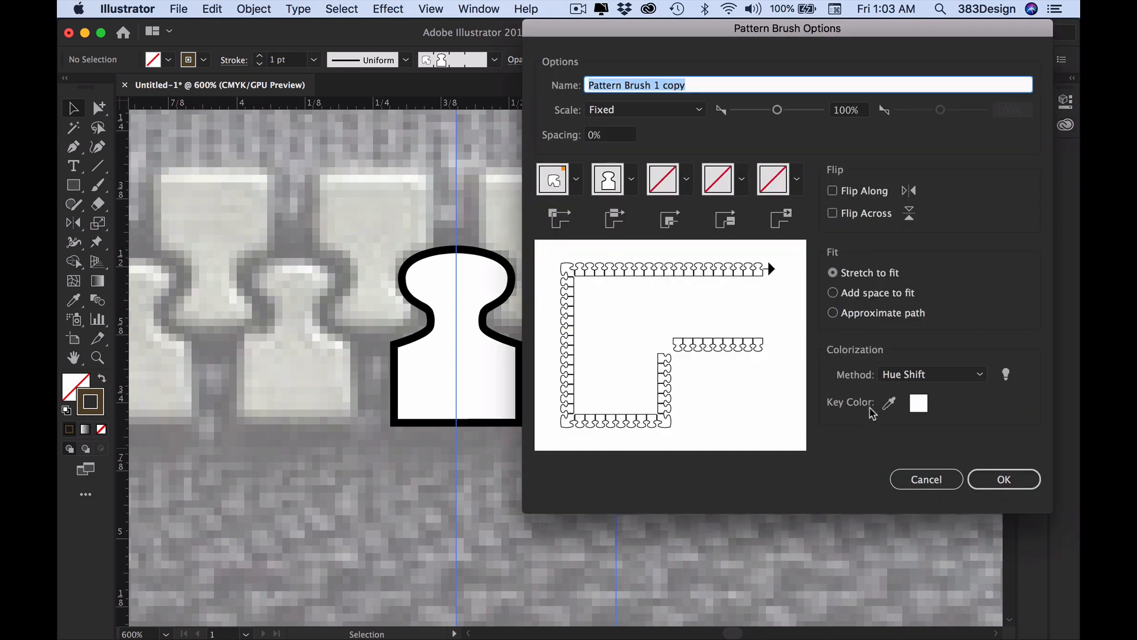
Check Flip Across on the duplicated tooth brush and save it
{"action": "left_click", "coordinate": [833, 212]}
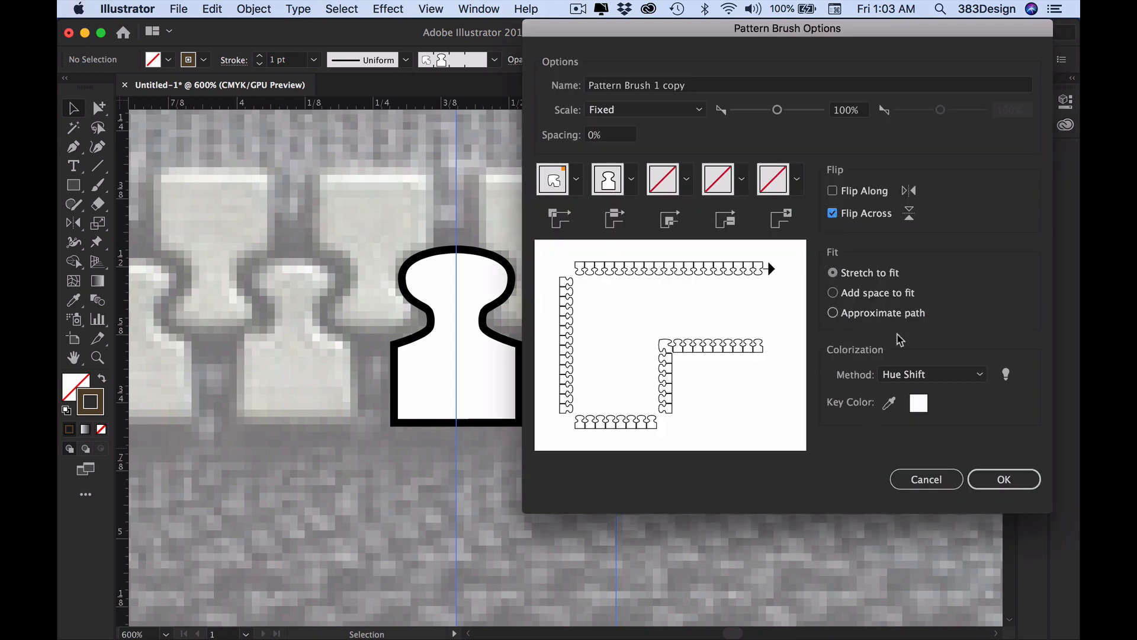
{"action": "left_click", "coordinate": [1004, 478]}
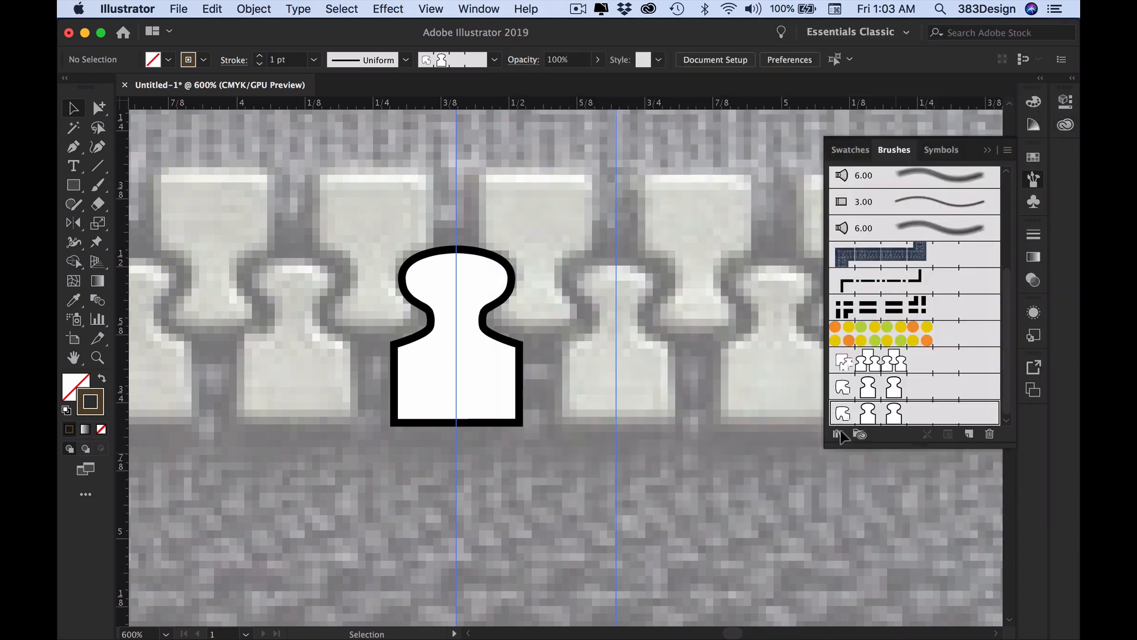